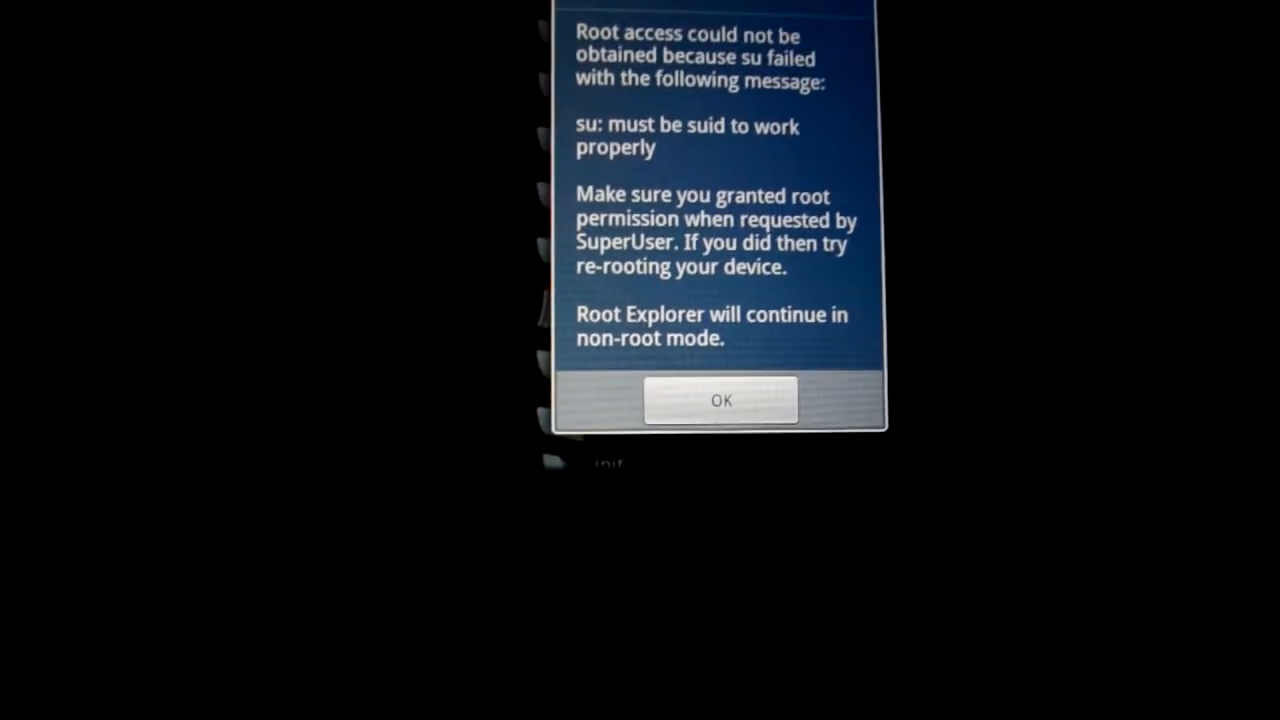
Dismiss Root Explorer's 'Root access could not be obtained' message with OK.
click(721, 400)
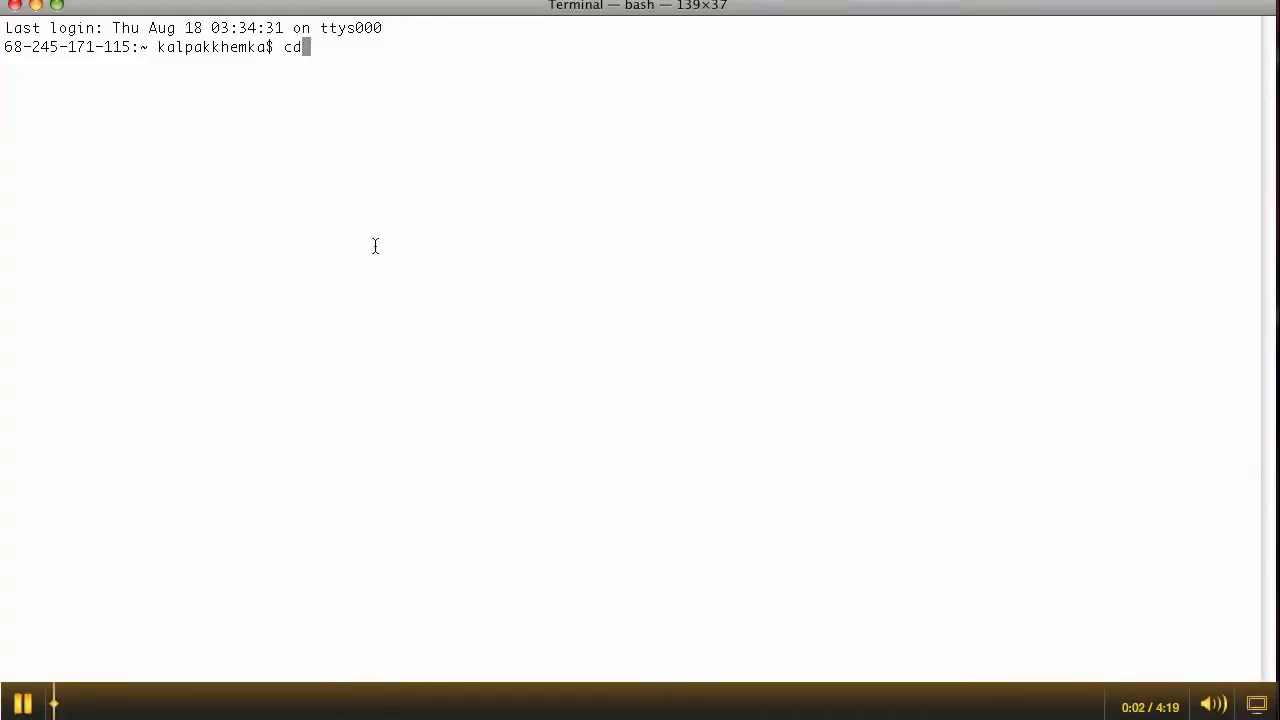
Enter Root02X and push psneuter to /data/local/tmp/psneuter, rerunning after the device-not-found error.
text(./Root)
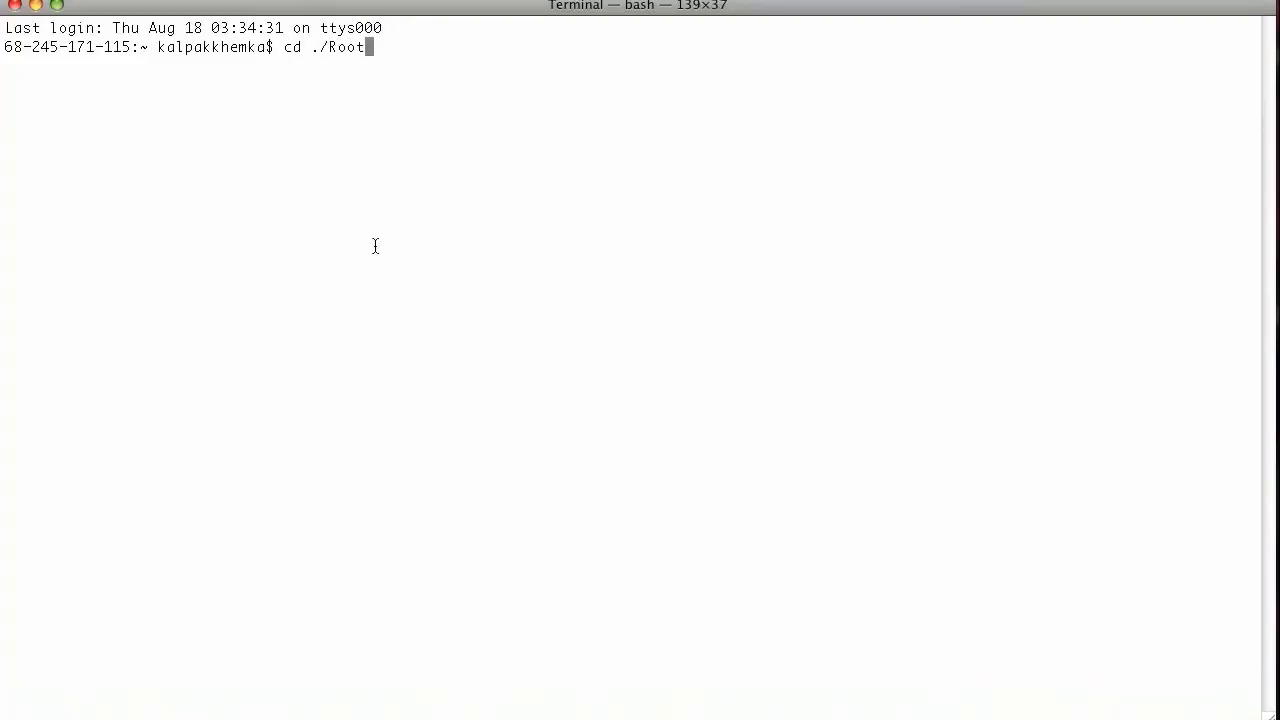
text(02X)
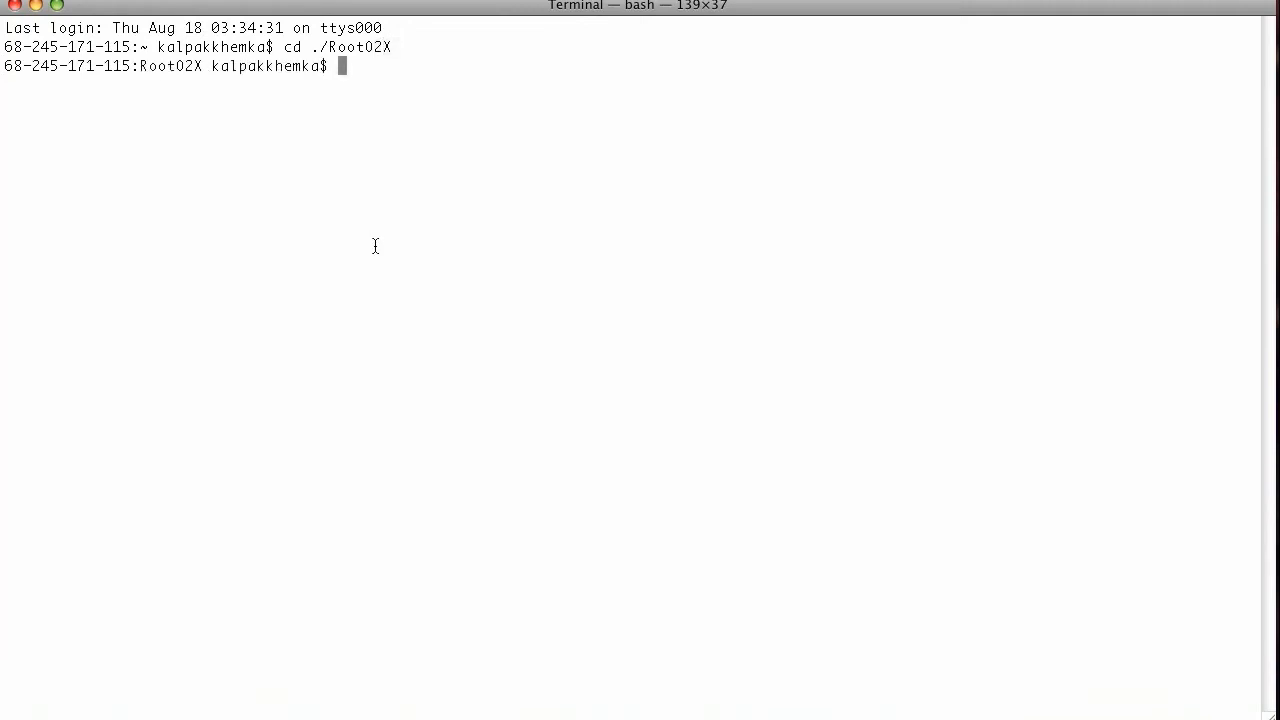
text(./adb push psne)
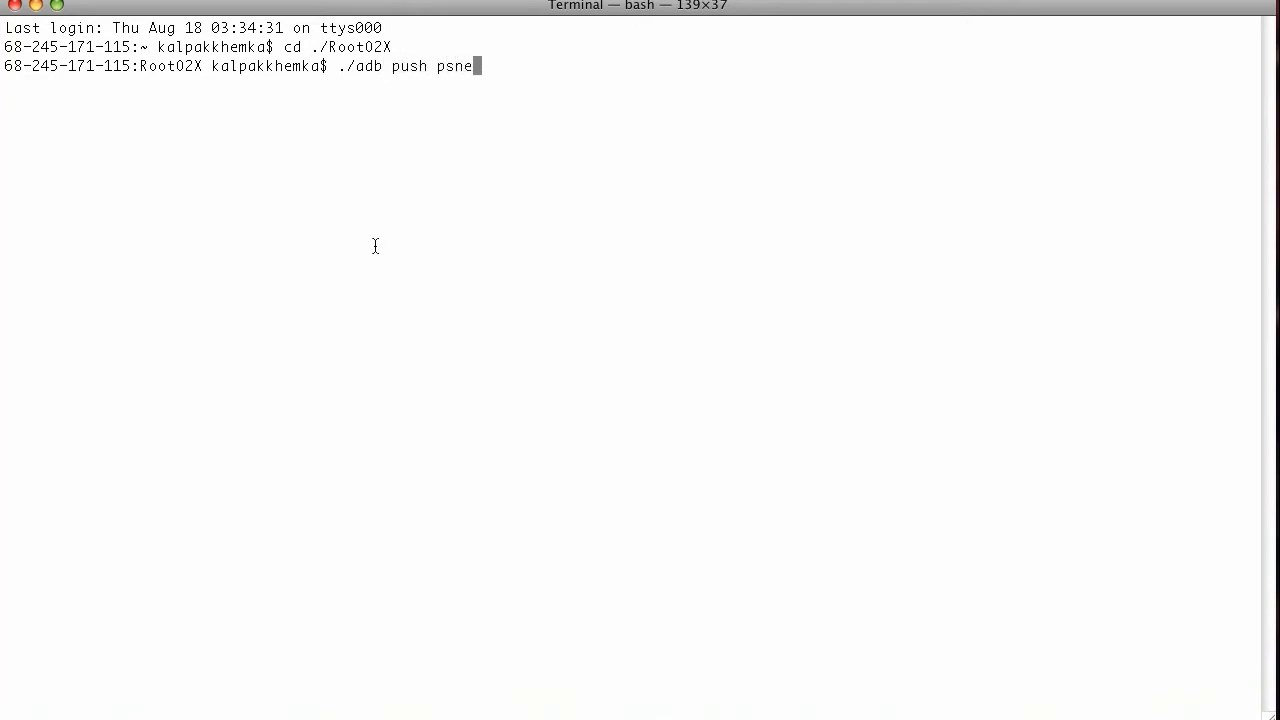
text(uter)
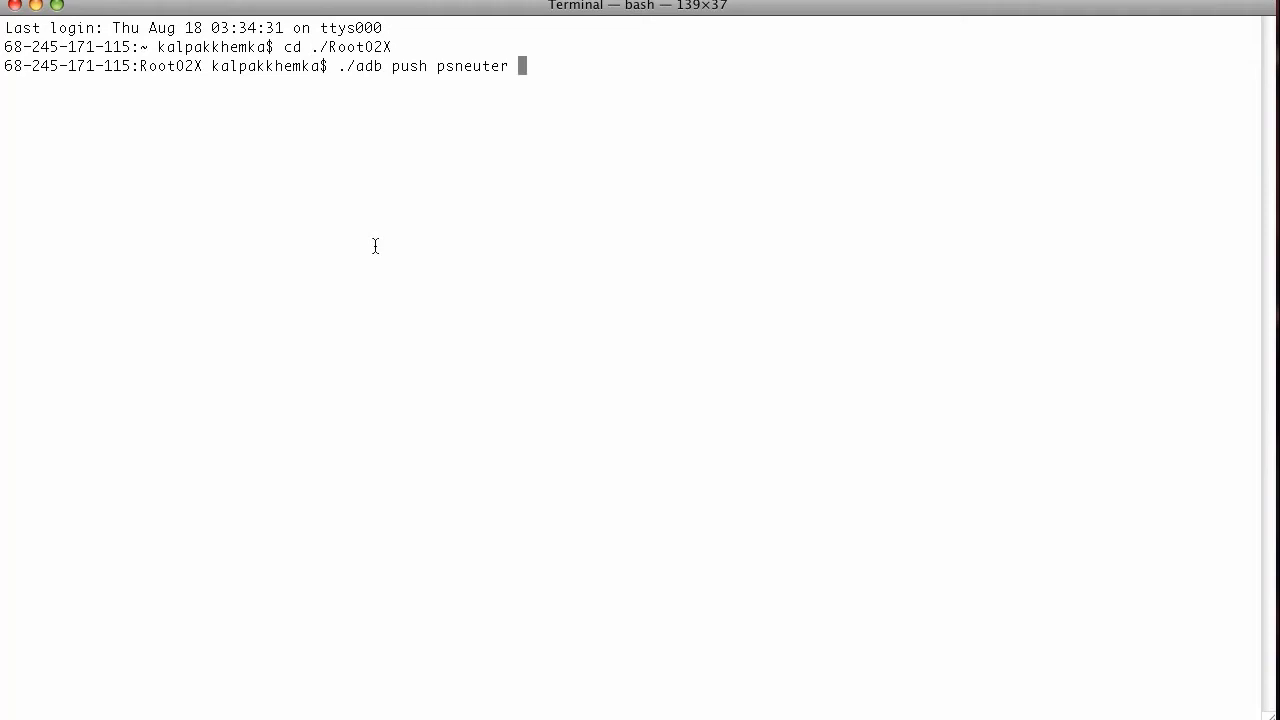
text(/data/)
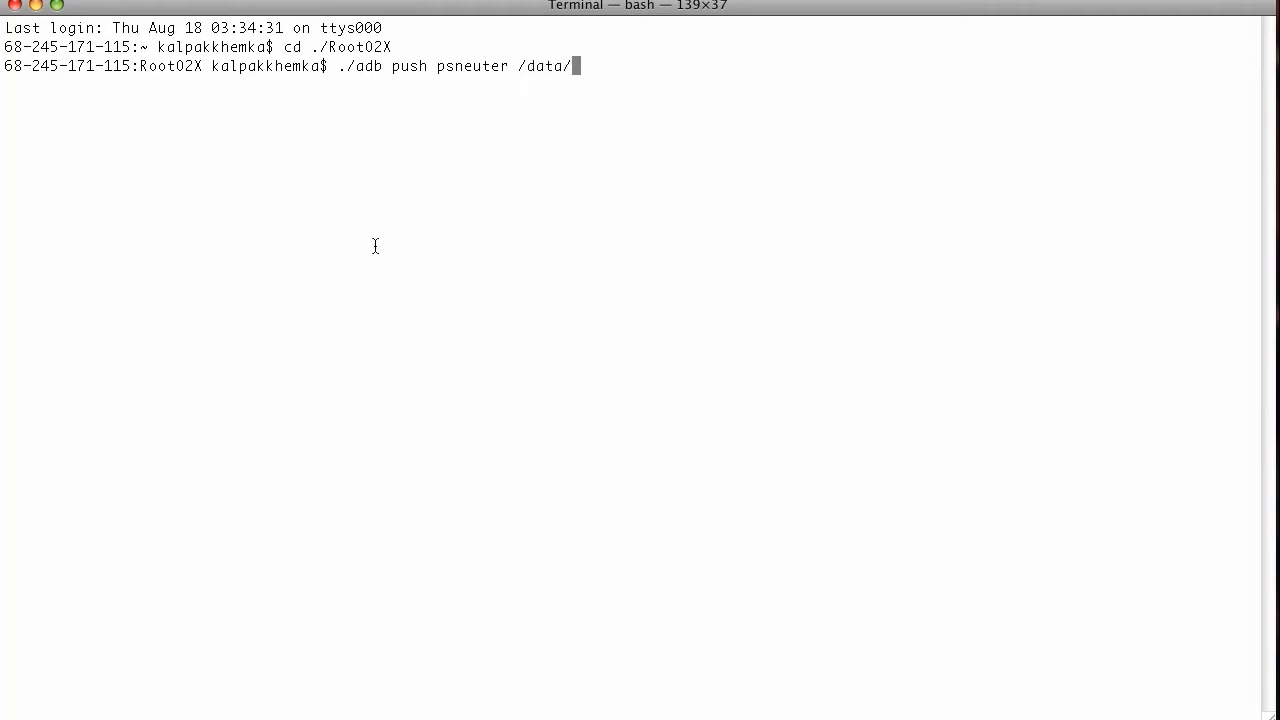
text(local)
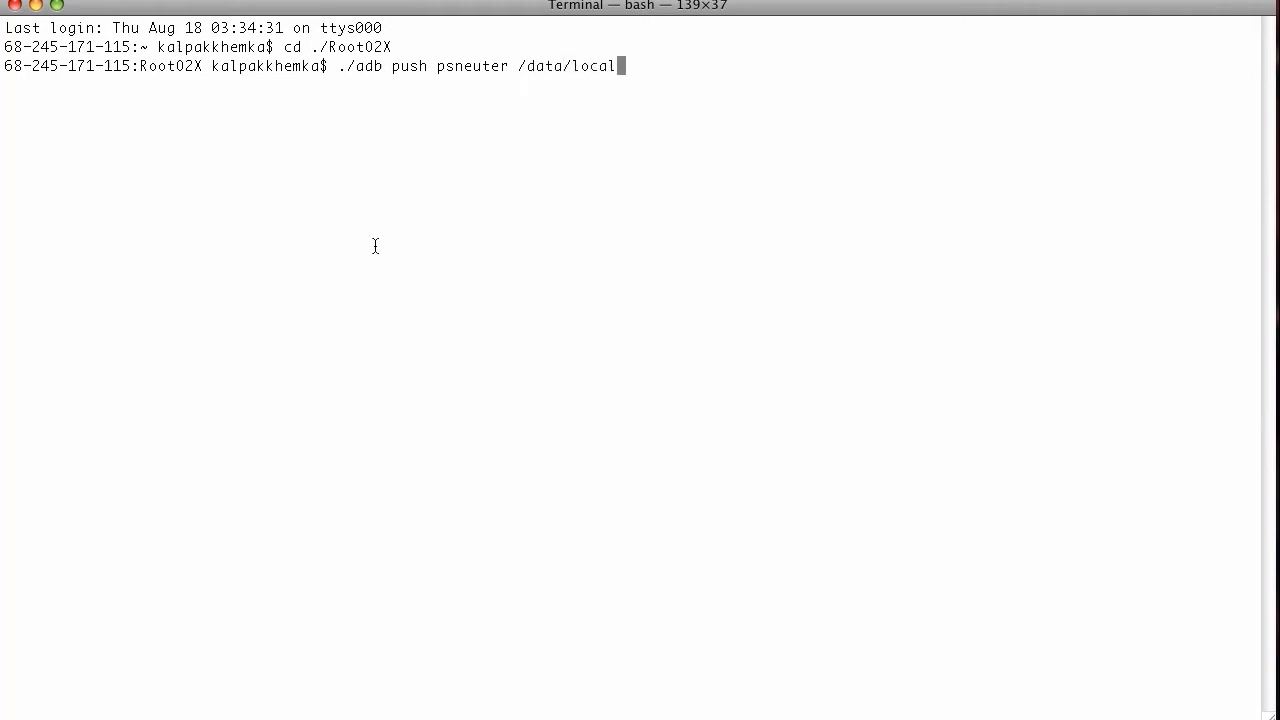
text(/tmp/psneuter)
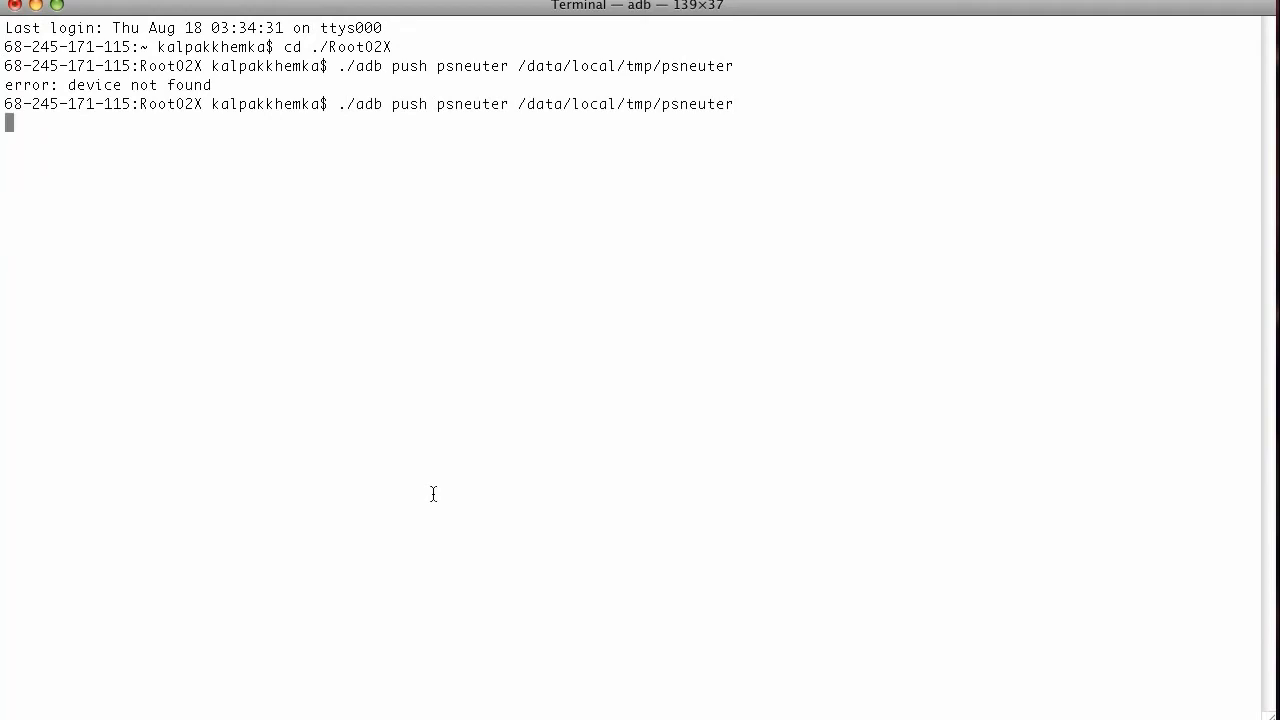
key(Return)
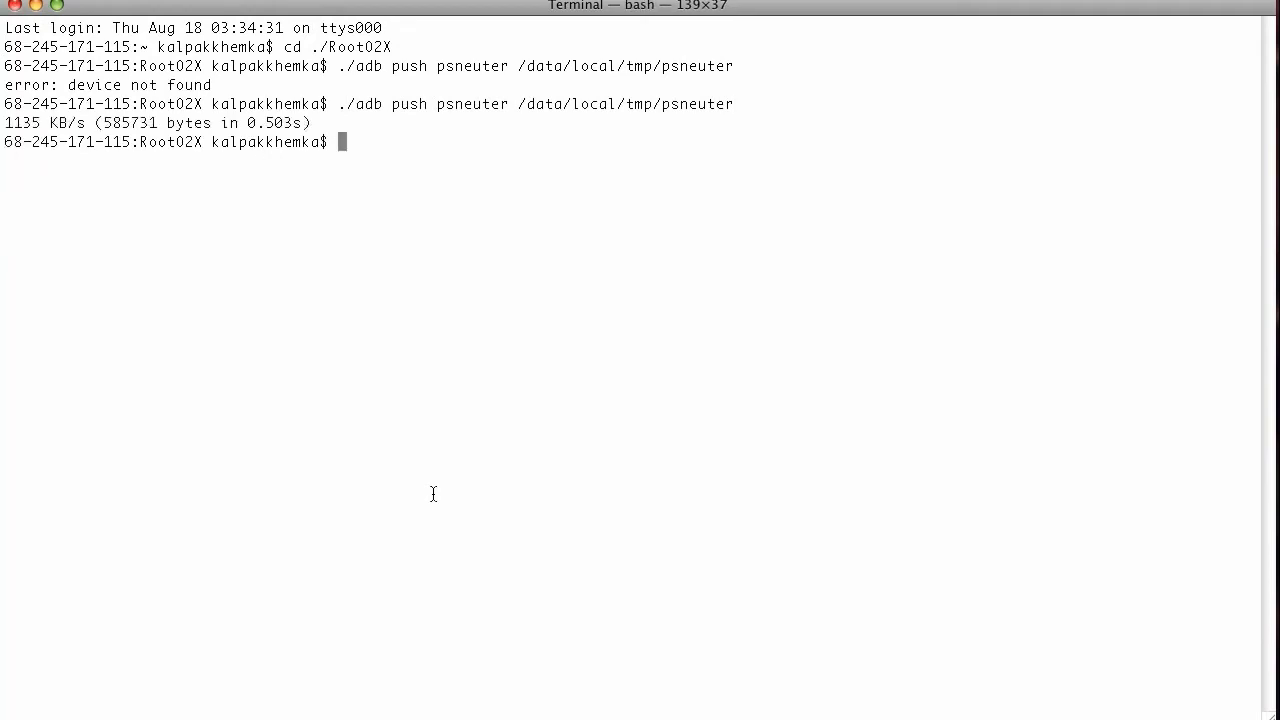
Open an adb shell on the phone and change to /data/local/tmp.
text(./adb shell)
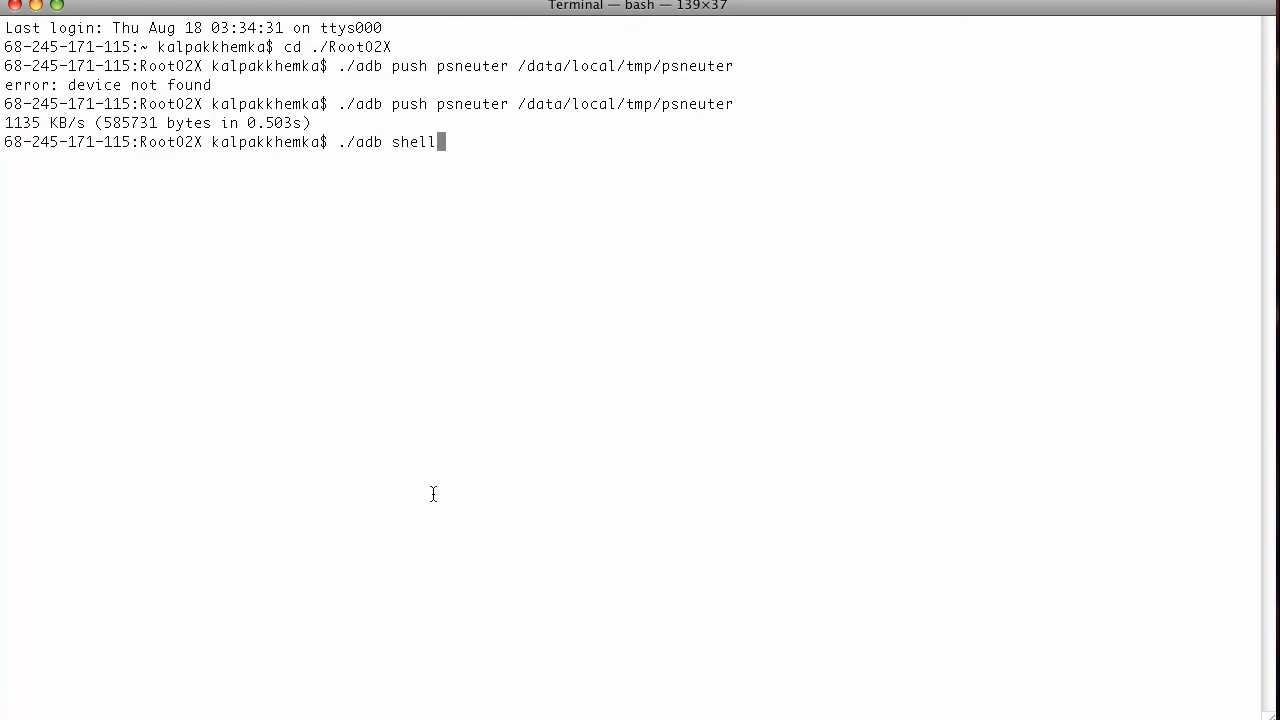
key(Return)
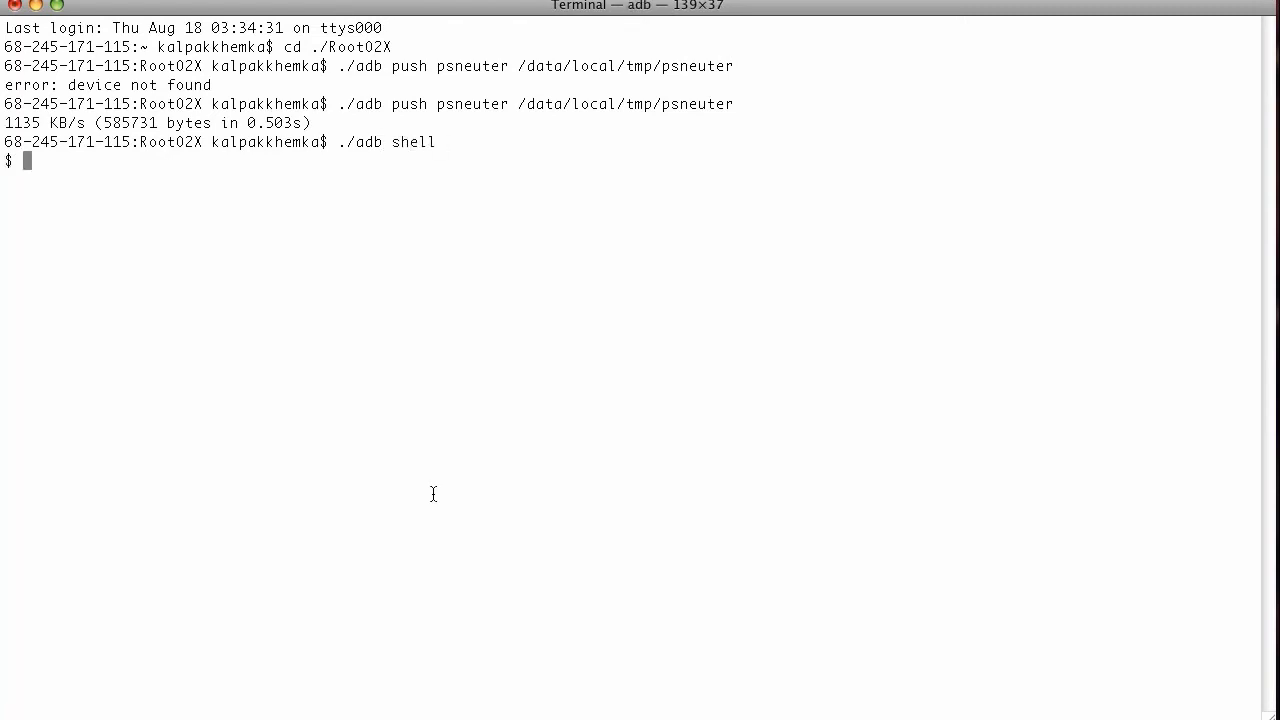
text(cd /)
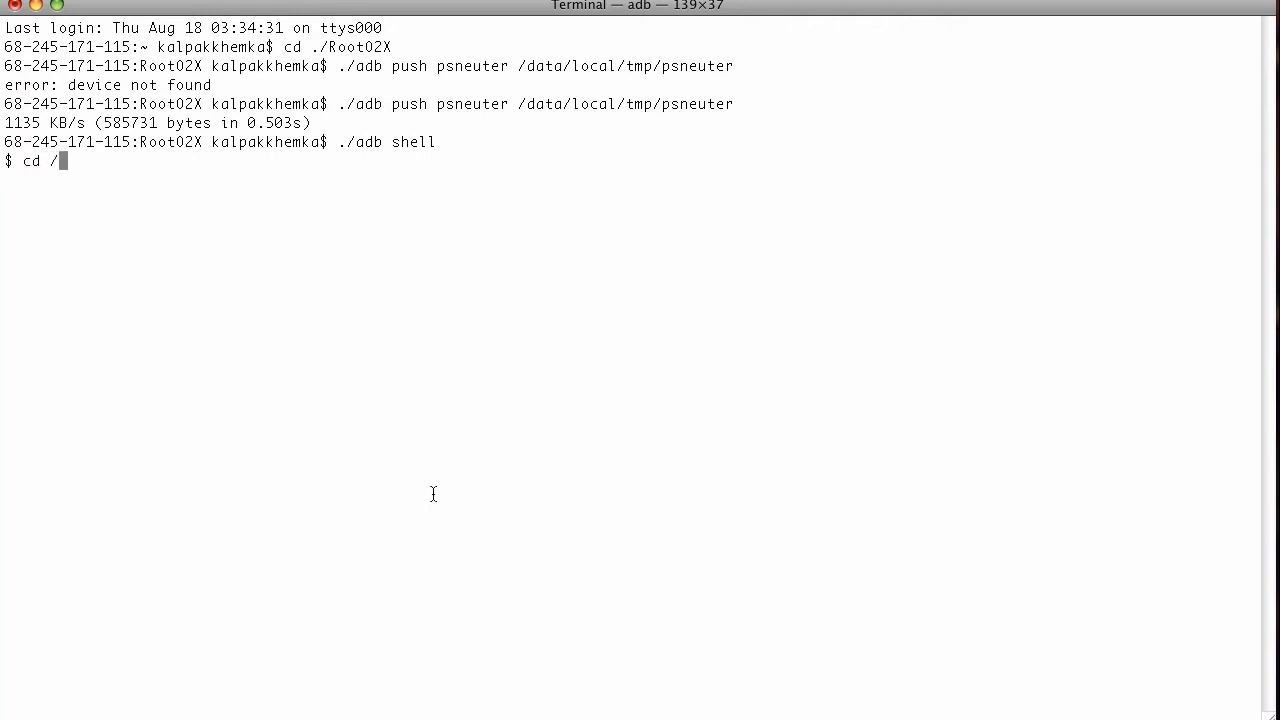
text(data/local)
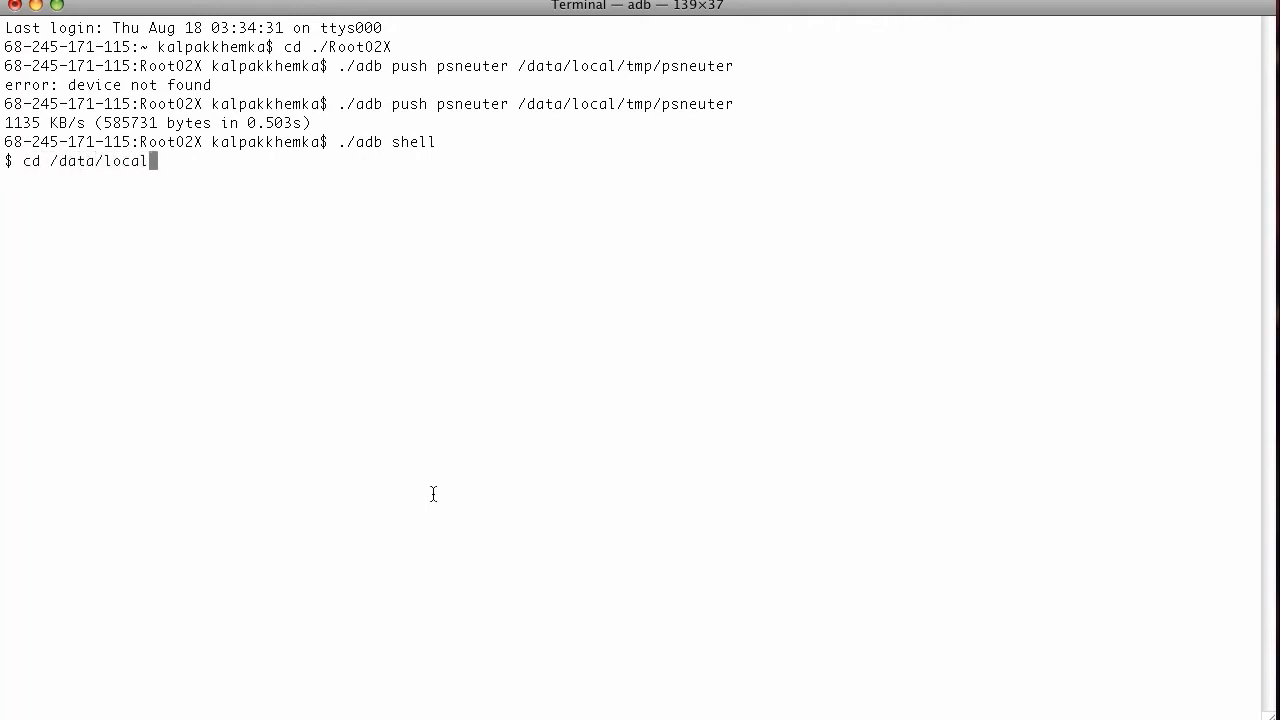
text(/tmp)
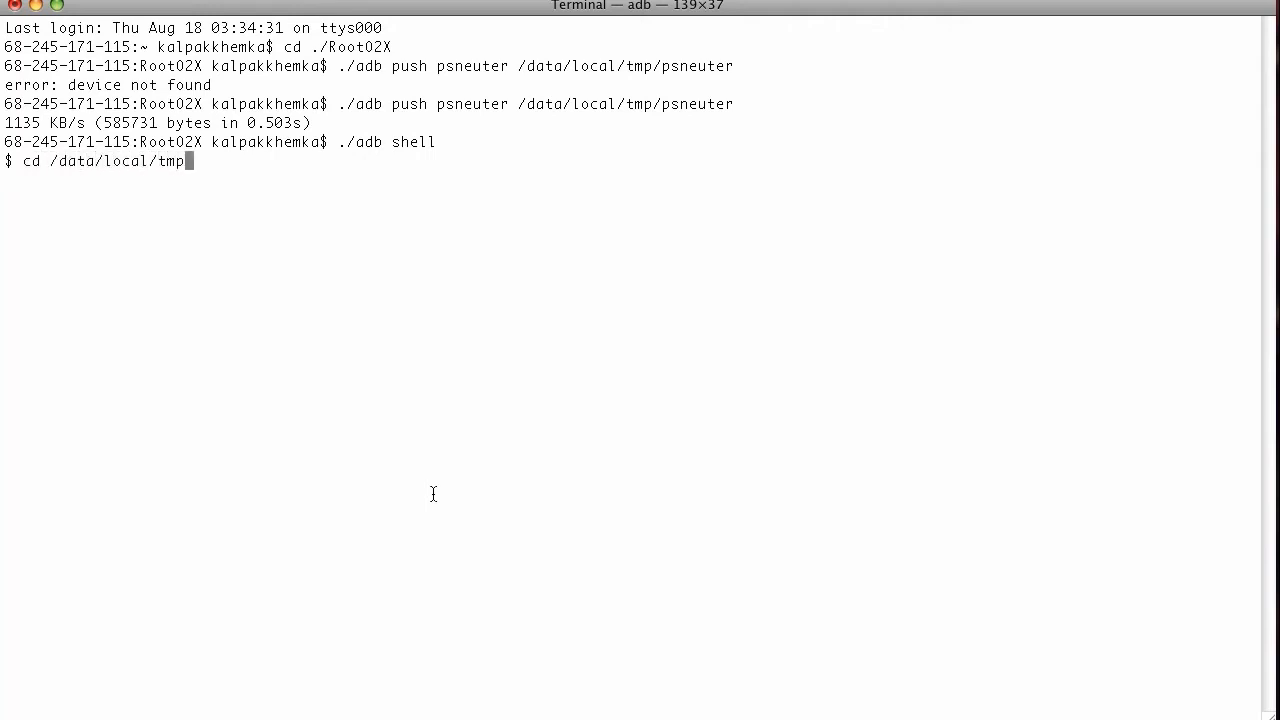
Make psneuter executable with chmod 755 and run ./psneuter.
text(chmod 755)
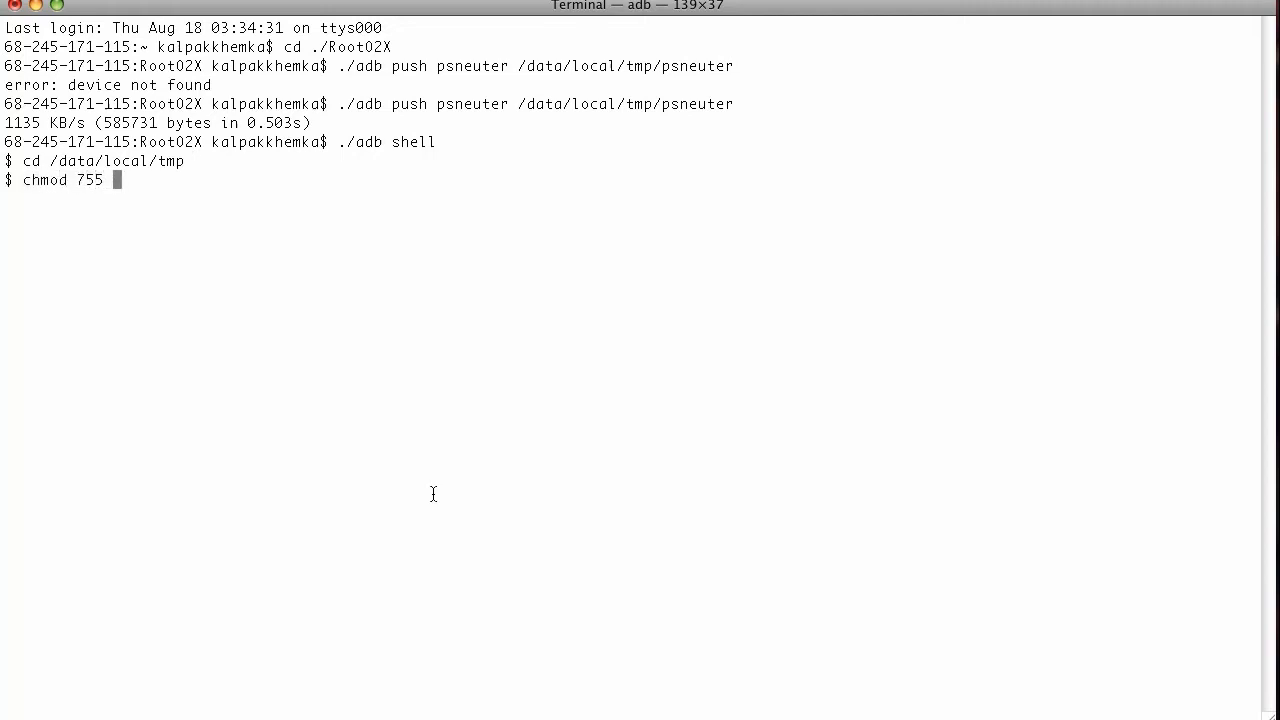
text(psneuter)
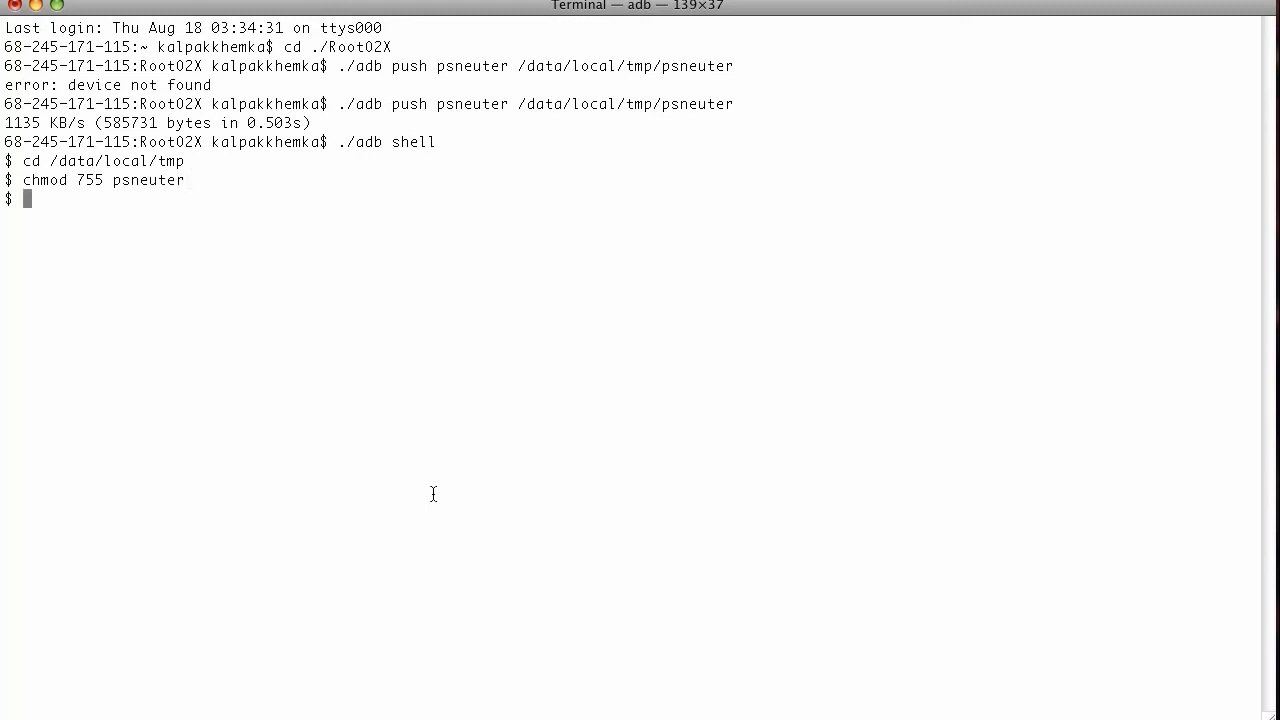
text(.)
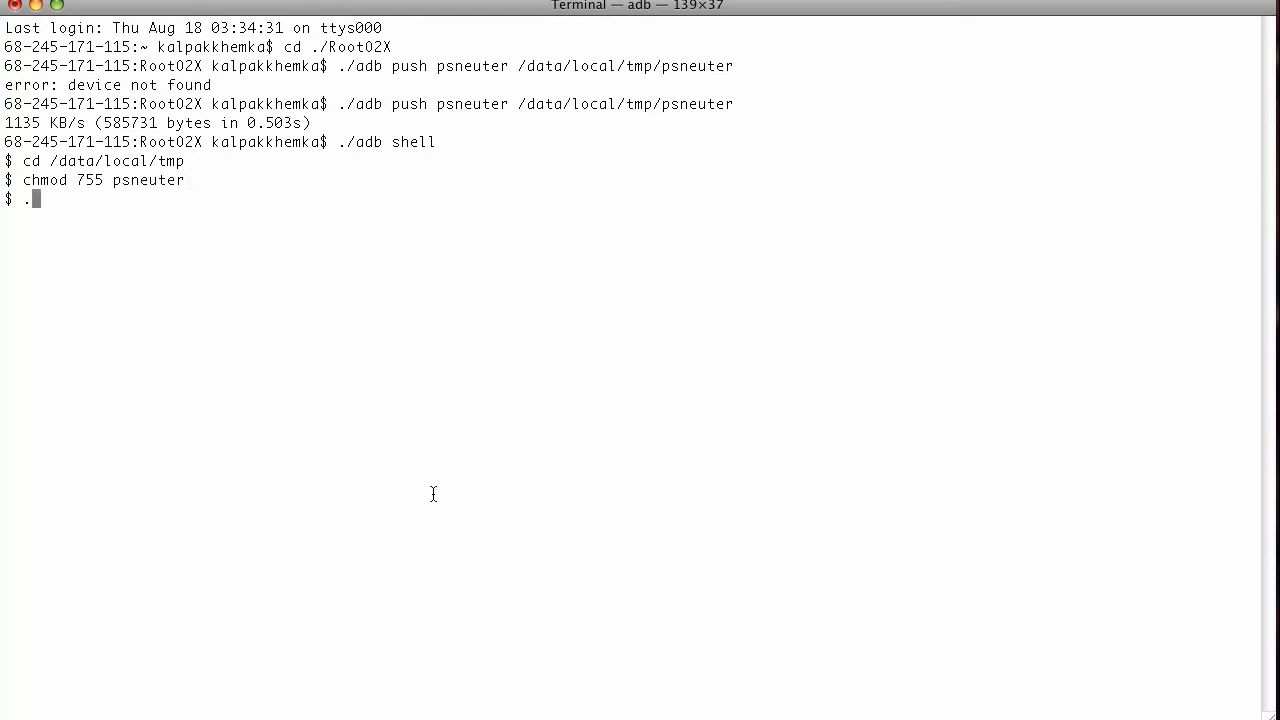
text(/psneuter)
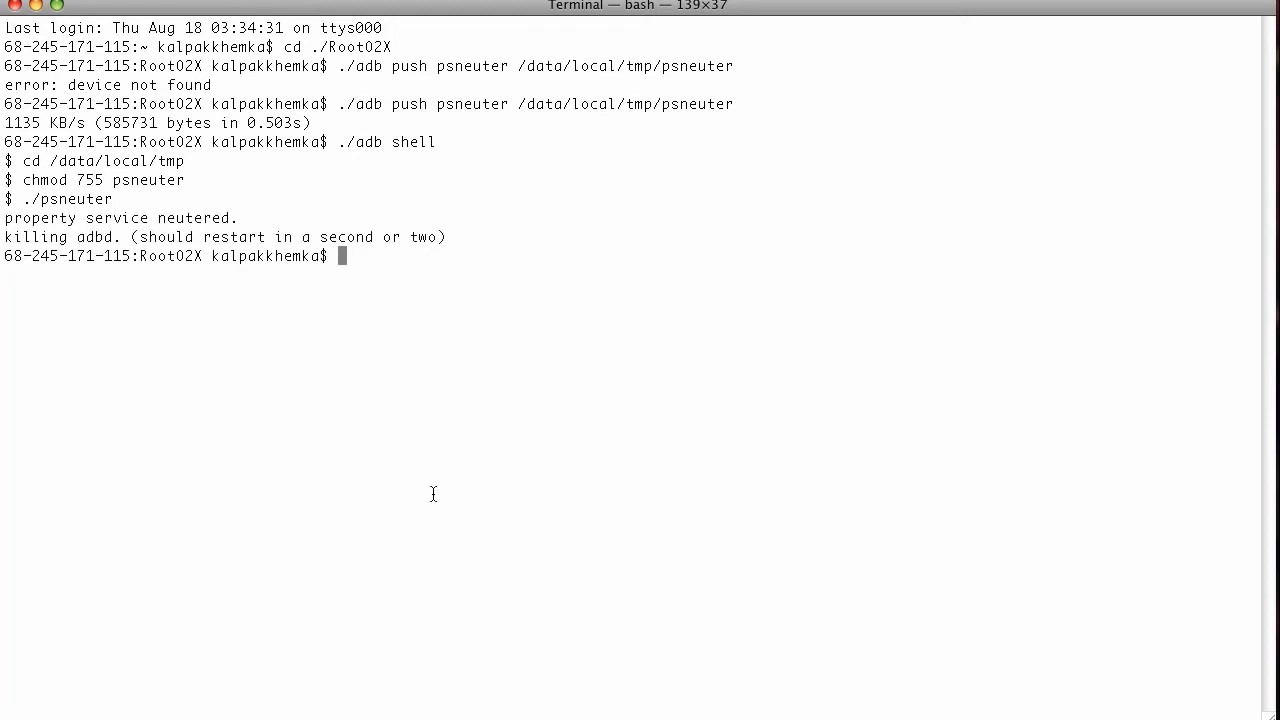
Run adb remount and adb devices, then open a root # shell and exit it.
text(.adb)
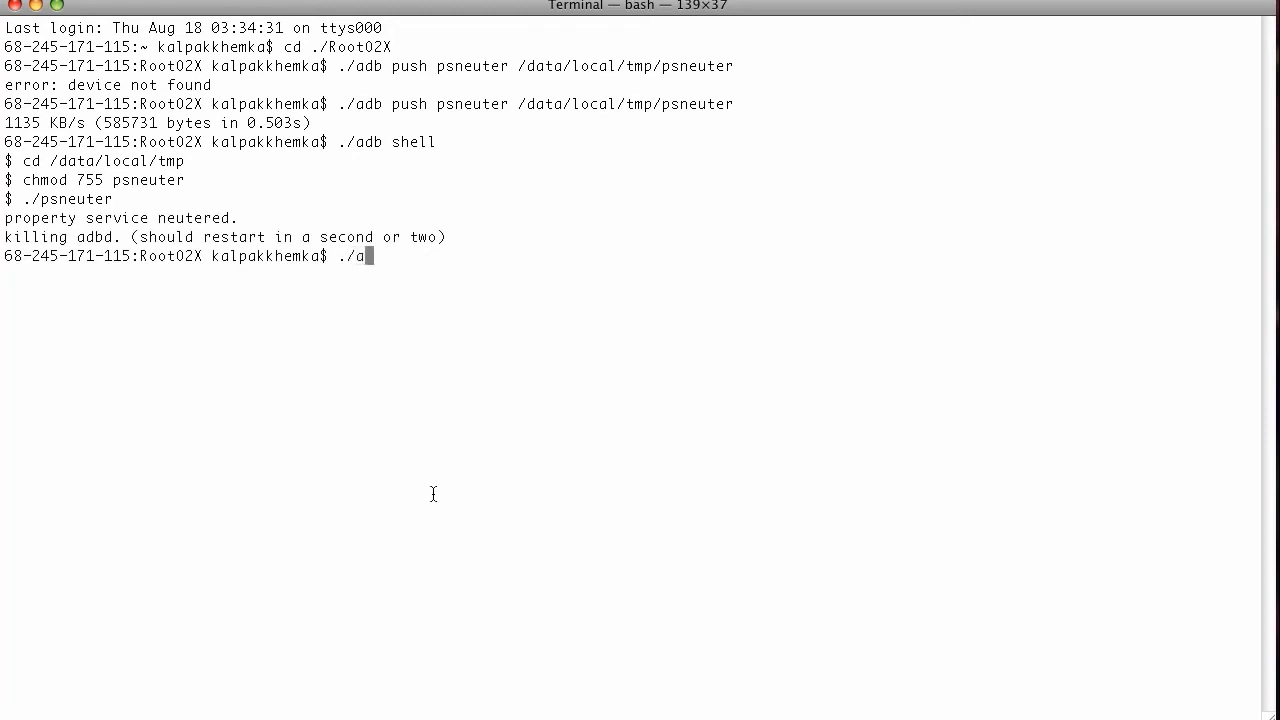
text(db remount)
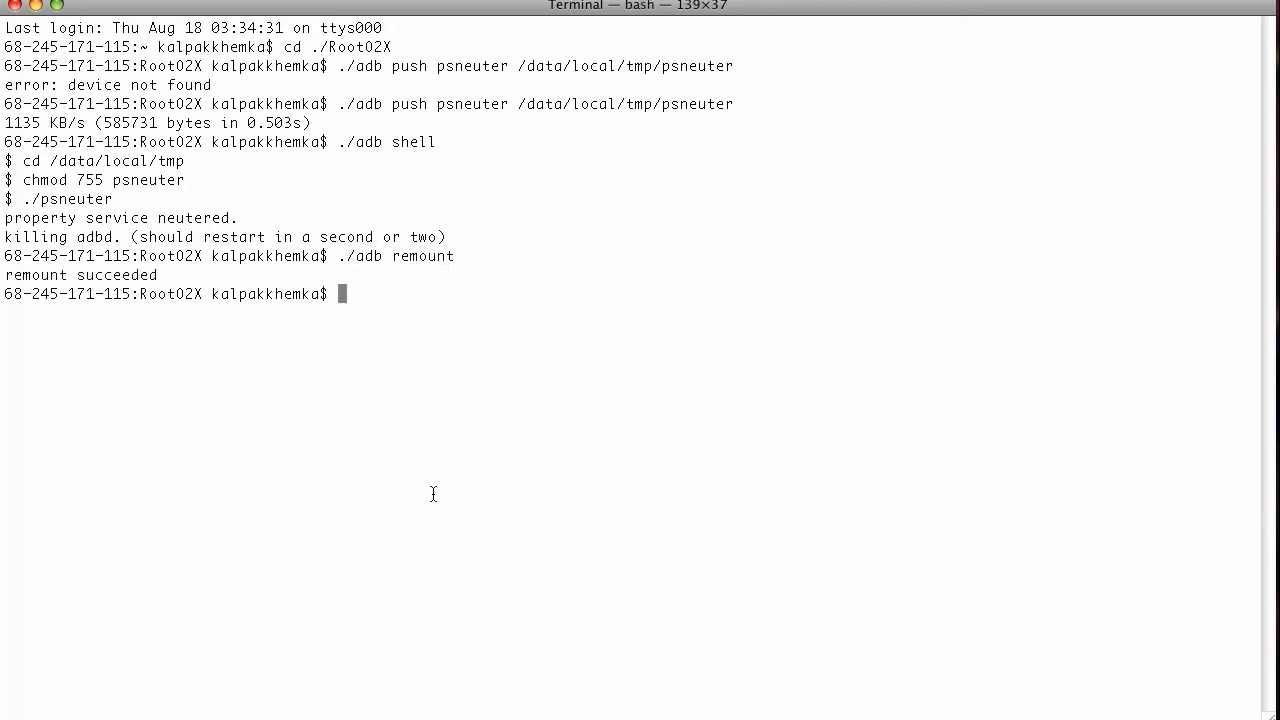
text(./adb devices)
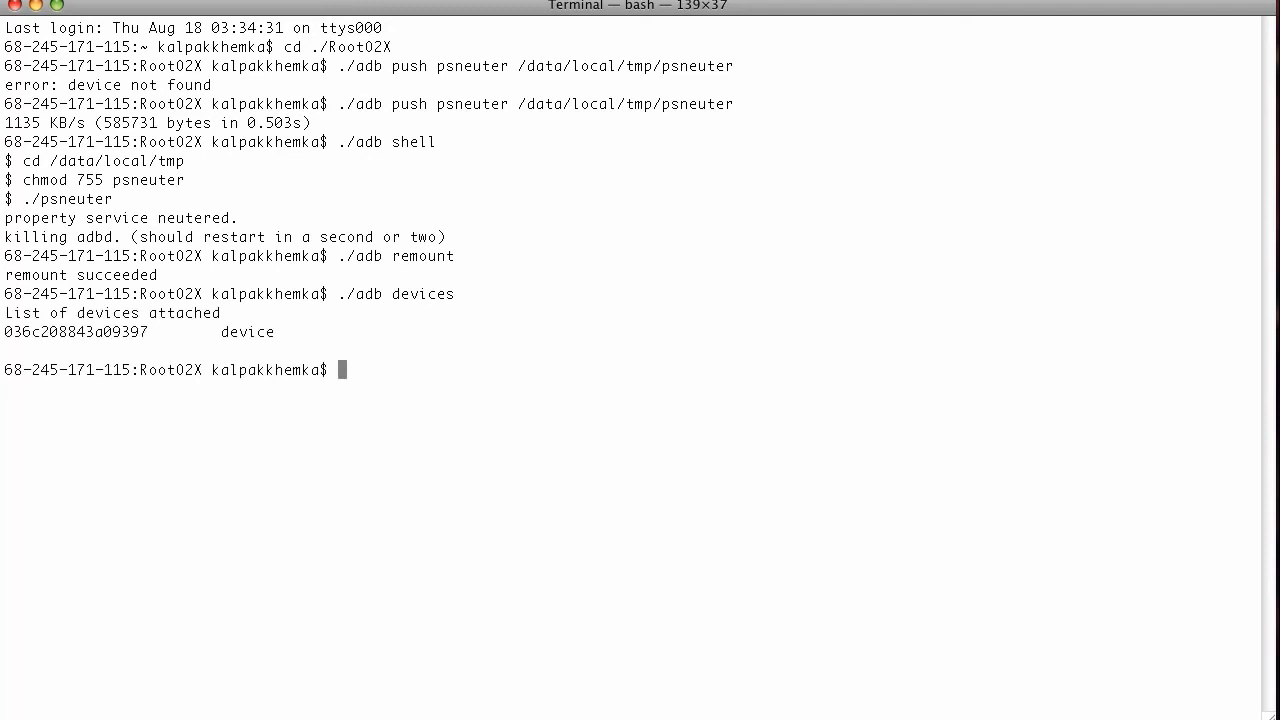
text(./adb shell)
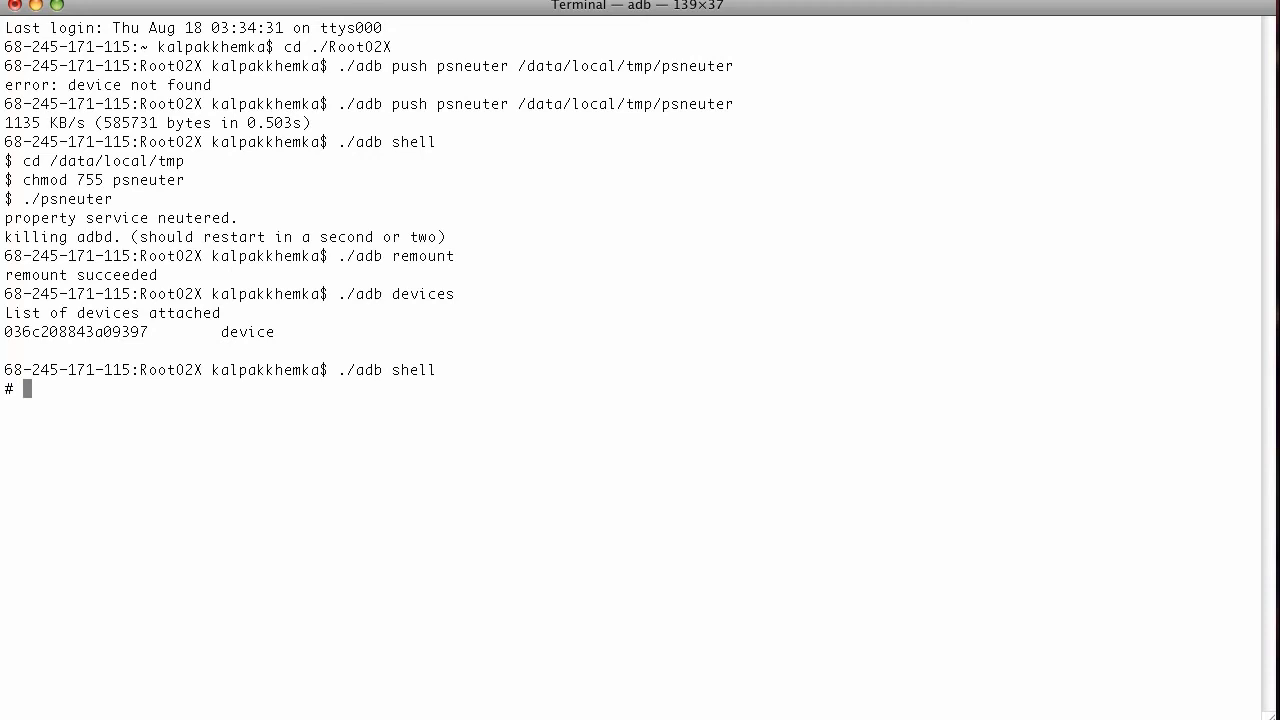
text(exit)
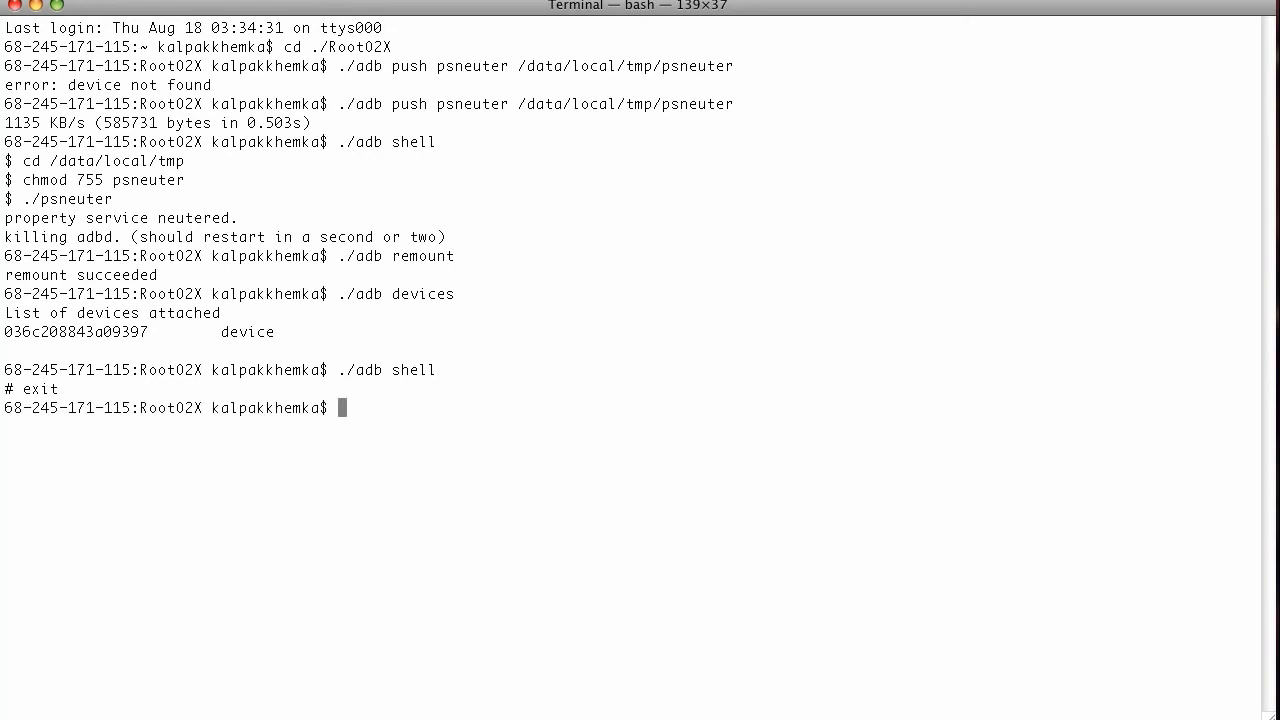
Push su to the phone as /system/bin/su.
text(./)
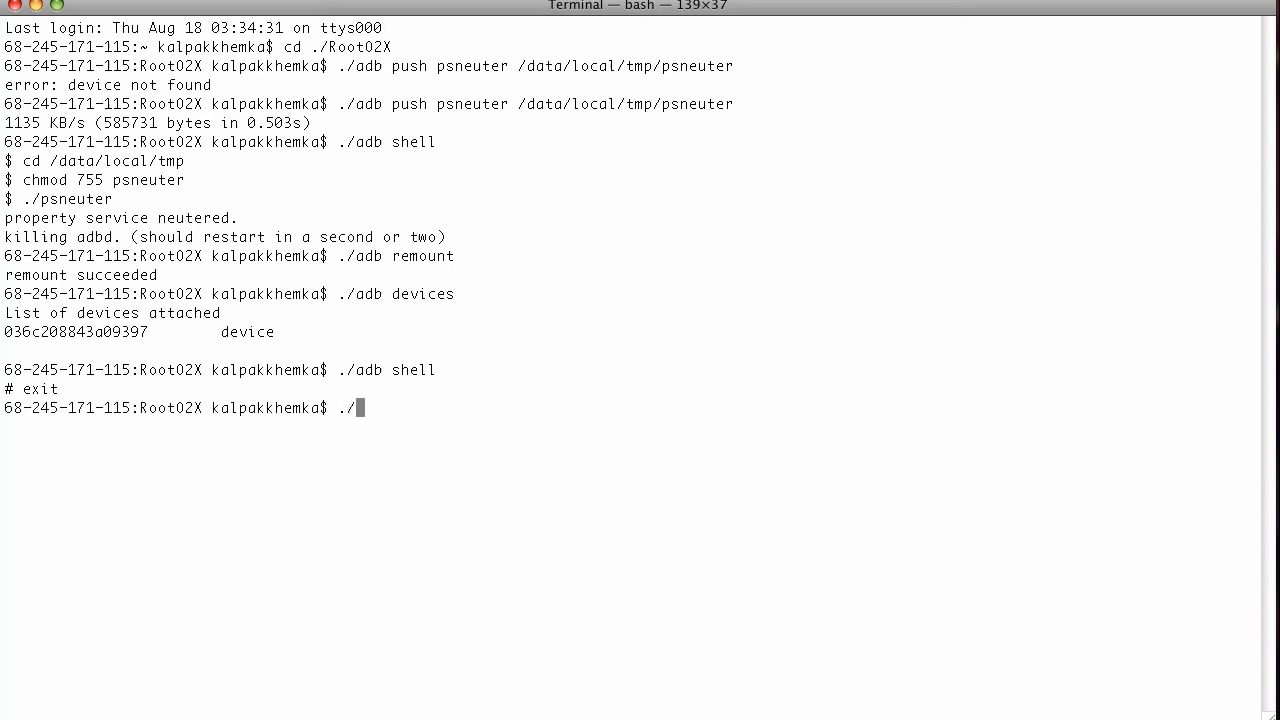
text(adb push)
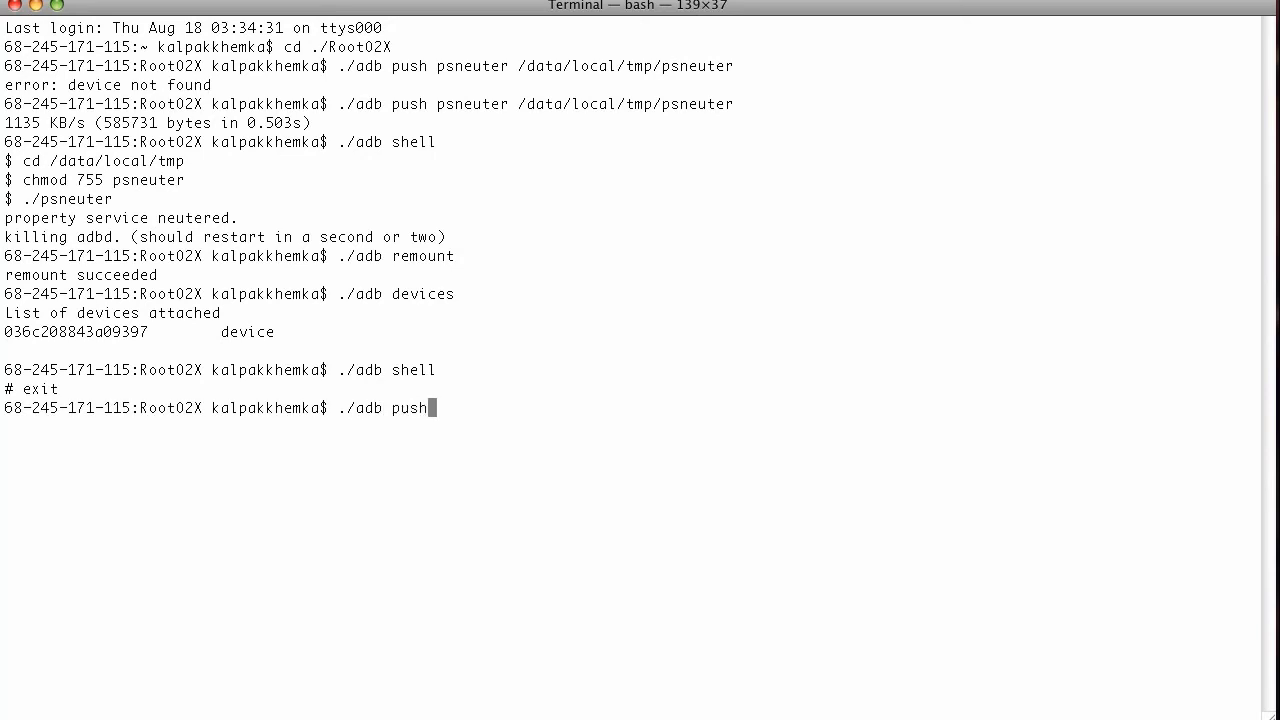
text(su /)
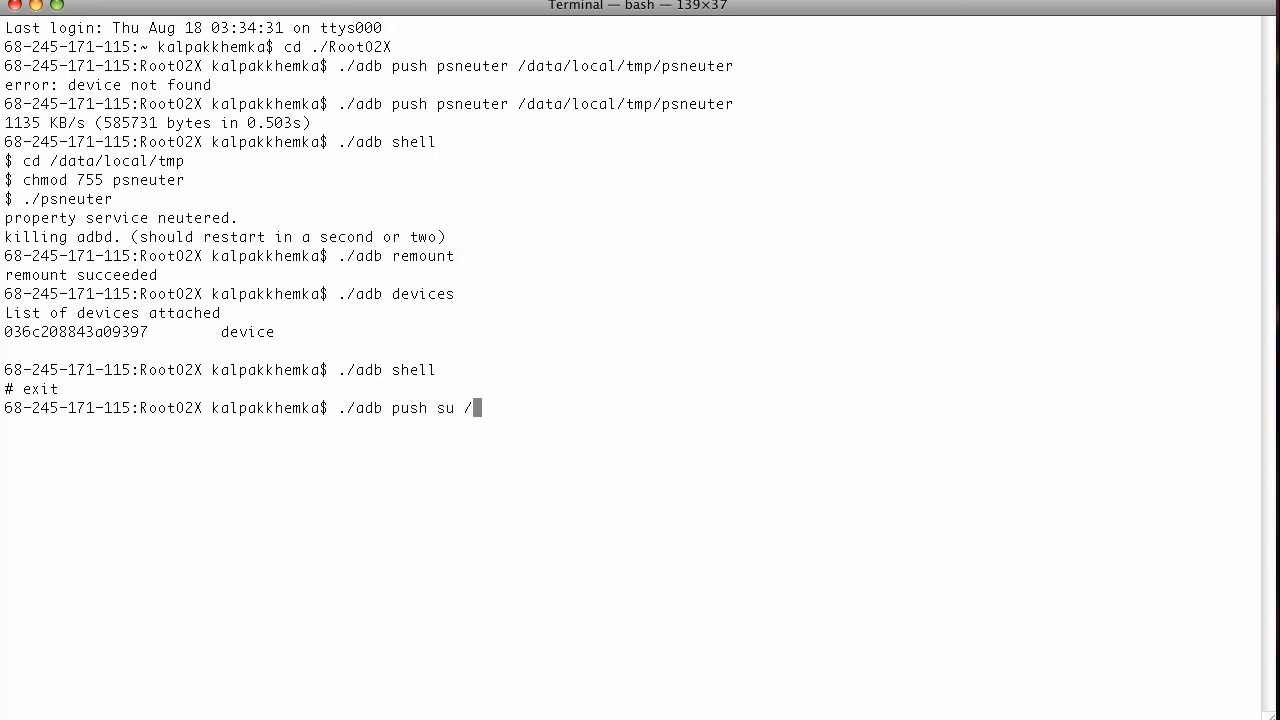
text(system/)
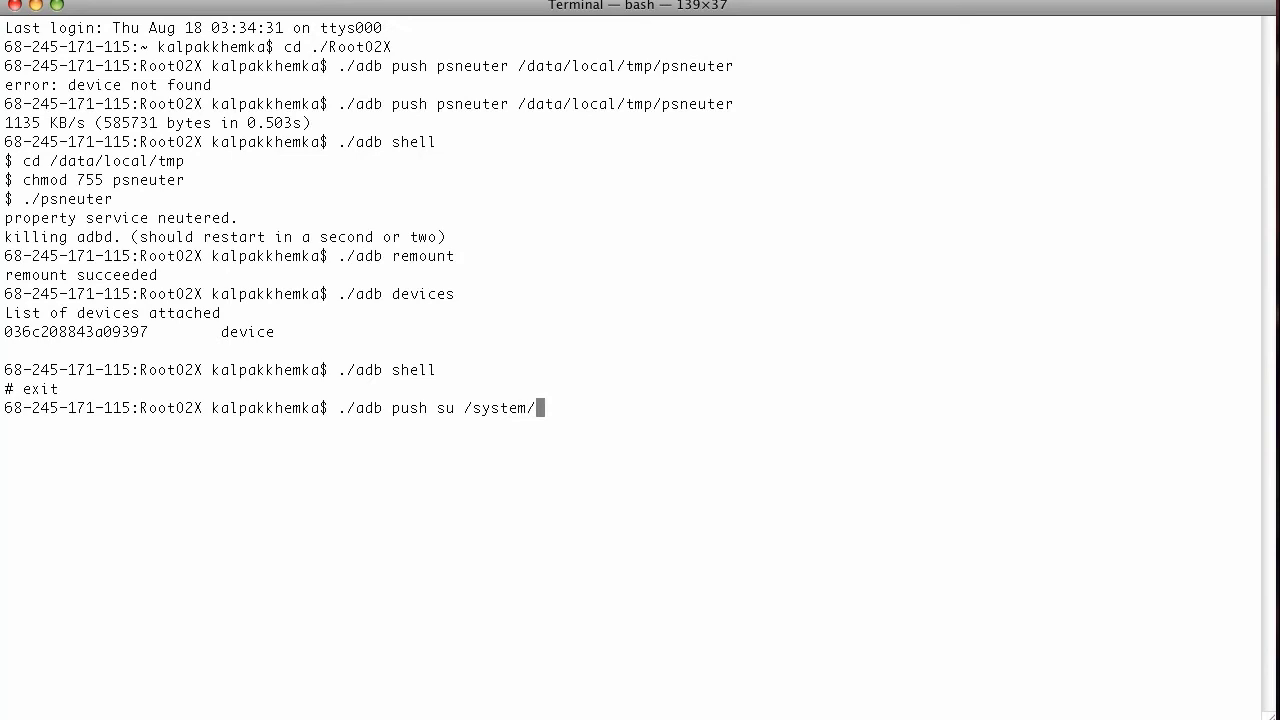
text(bin)
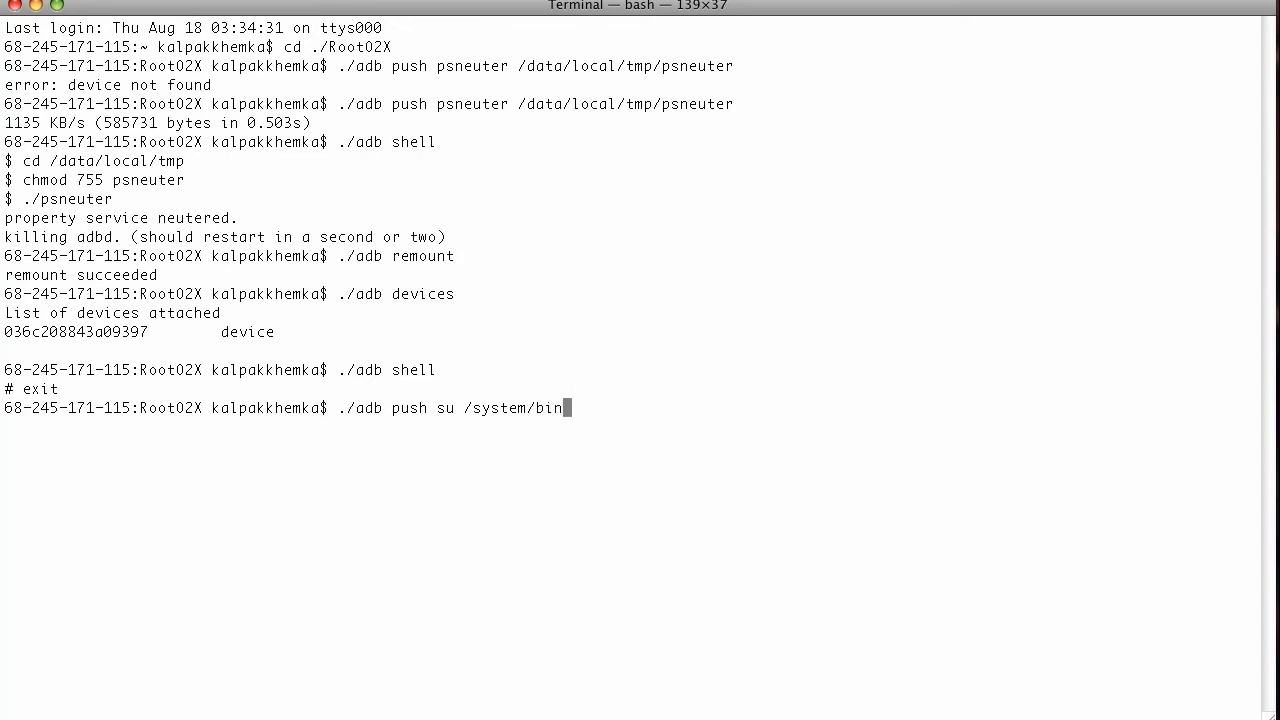
text(/su)
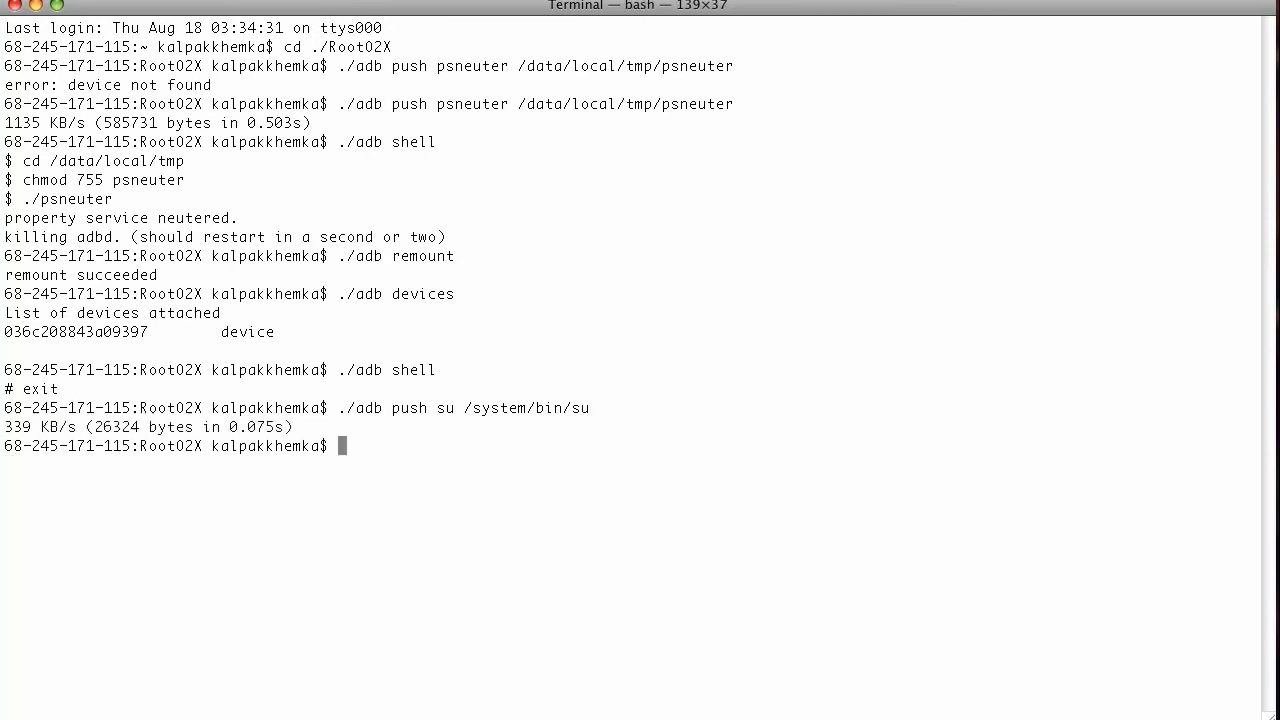
text(./adb push su /system/bin/su)
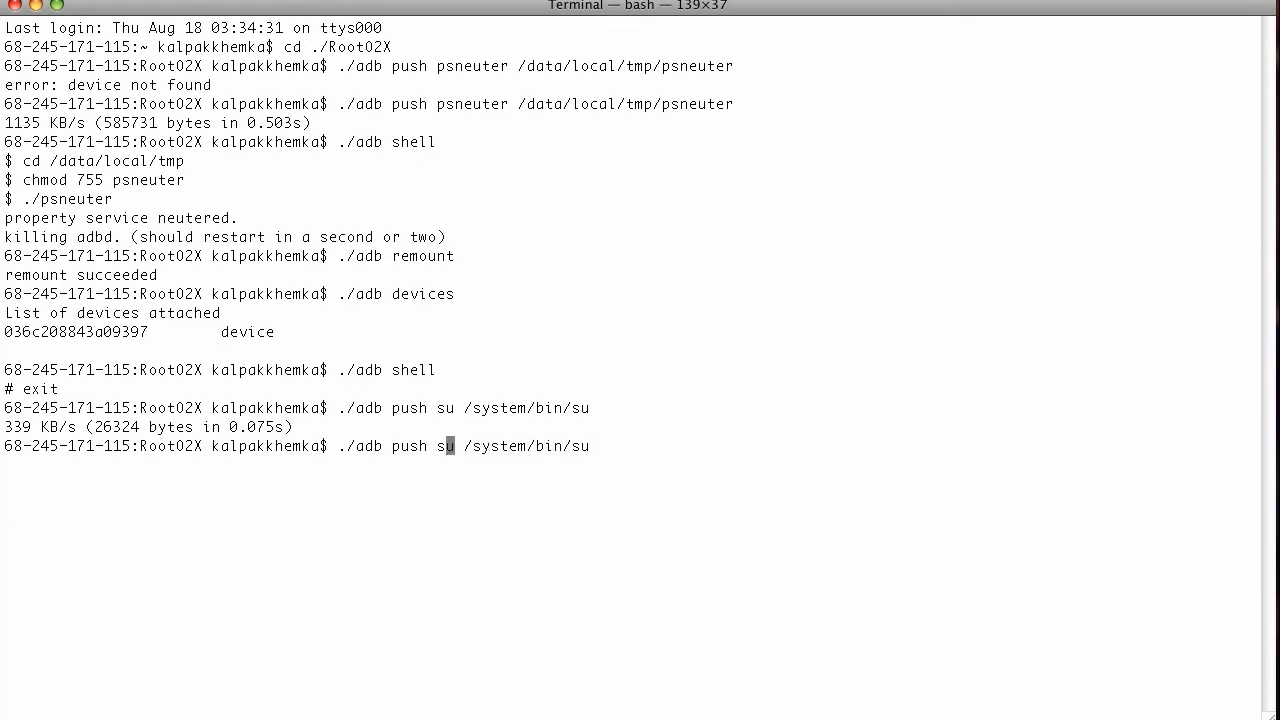
Push busybox to the phone as /system/bin/busybox.
text(usy)
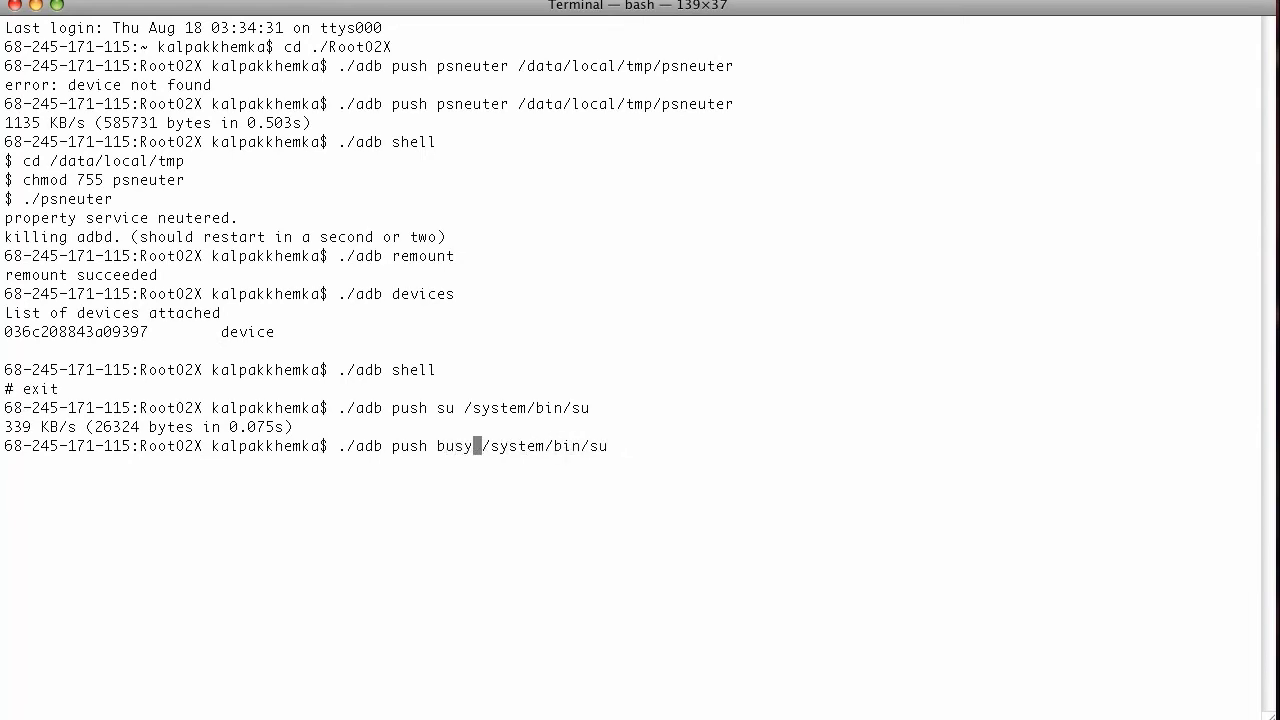
text(box)
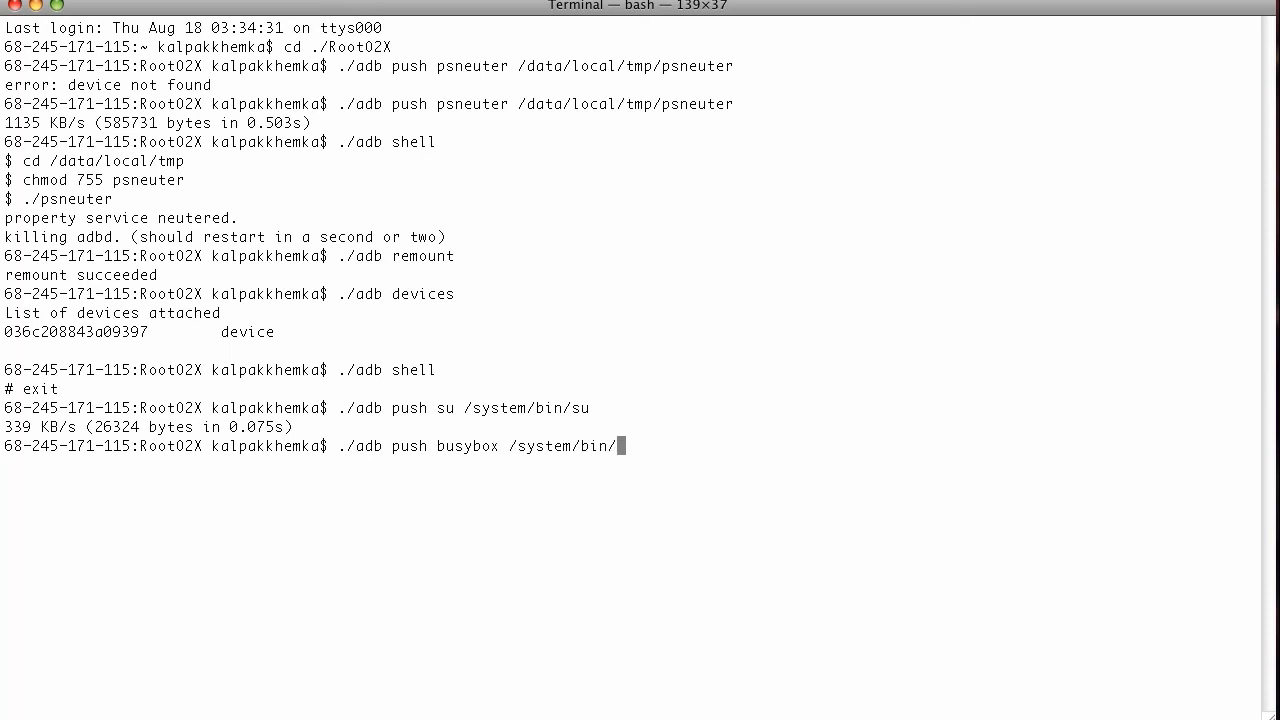
text(busybox)
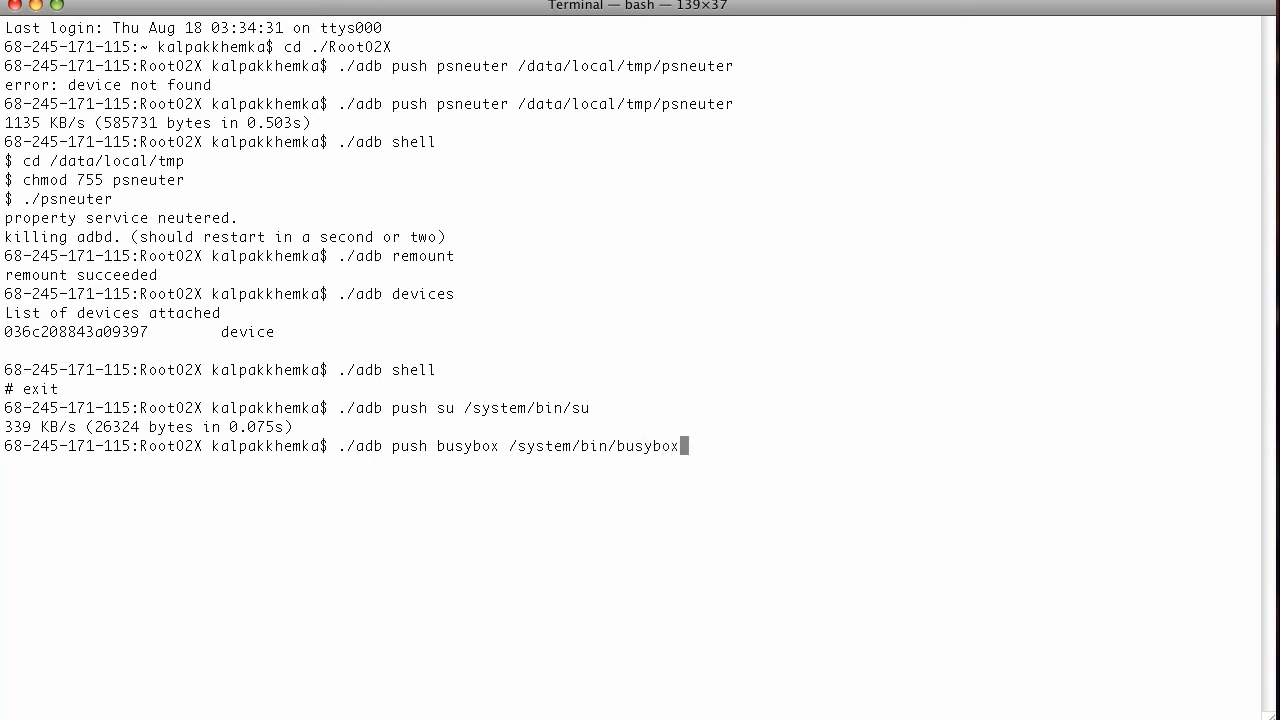
key(Return)
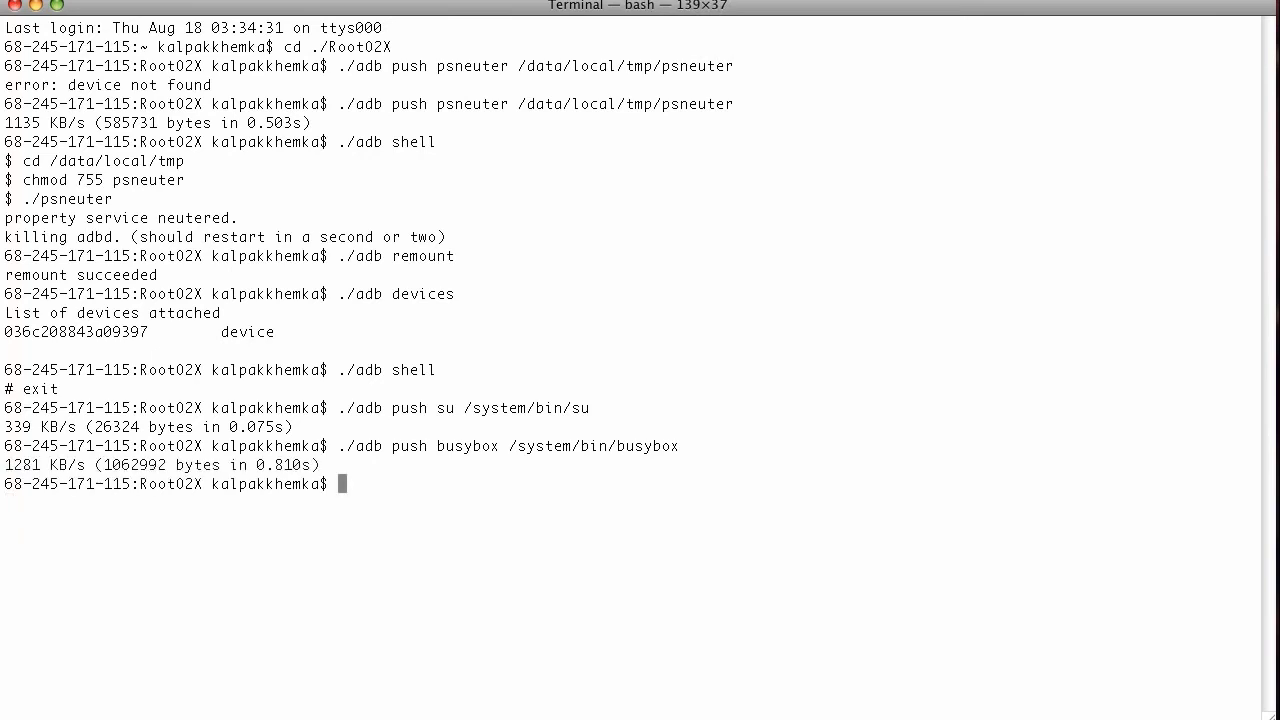
text(.)
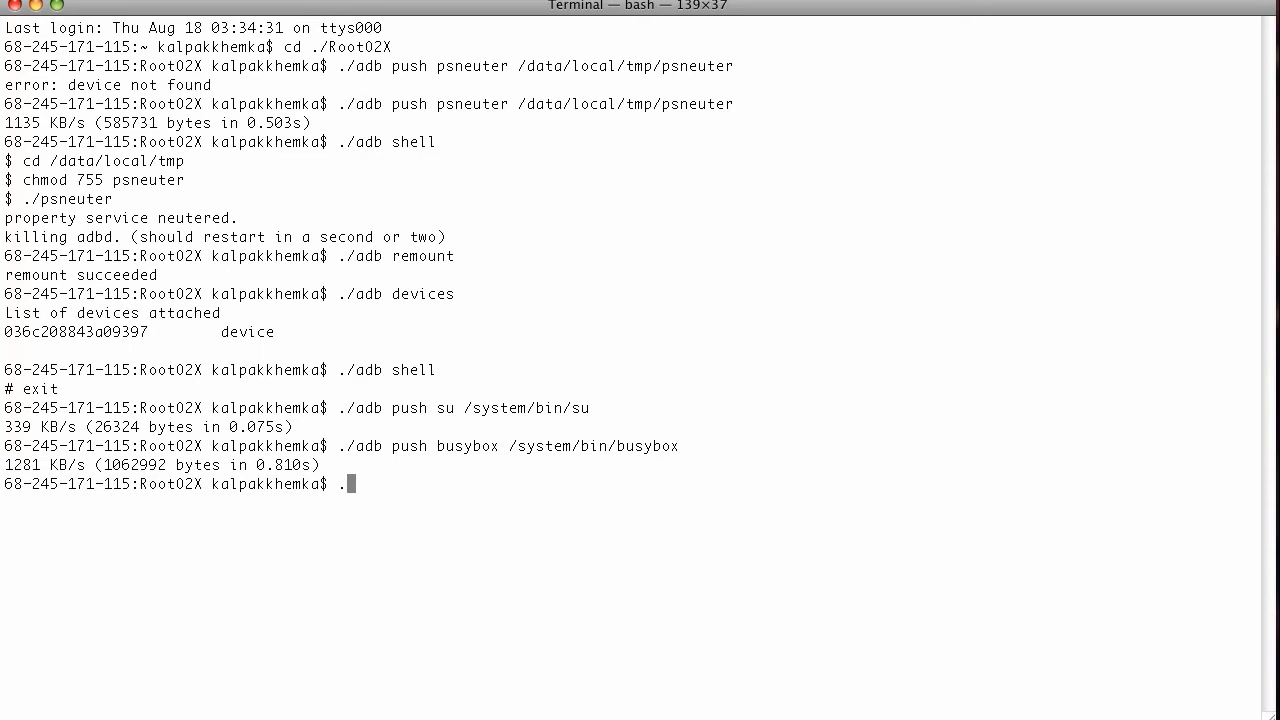
In an adb shell, chmod 4755 /system/bin/su and /system/bin/busybox.
text(./adb shell)
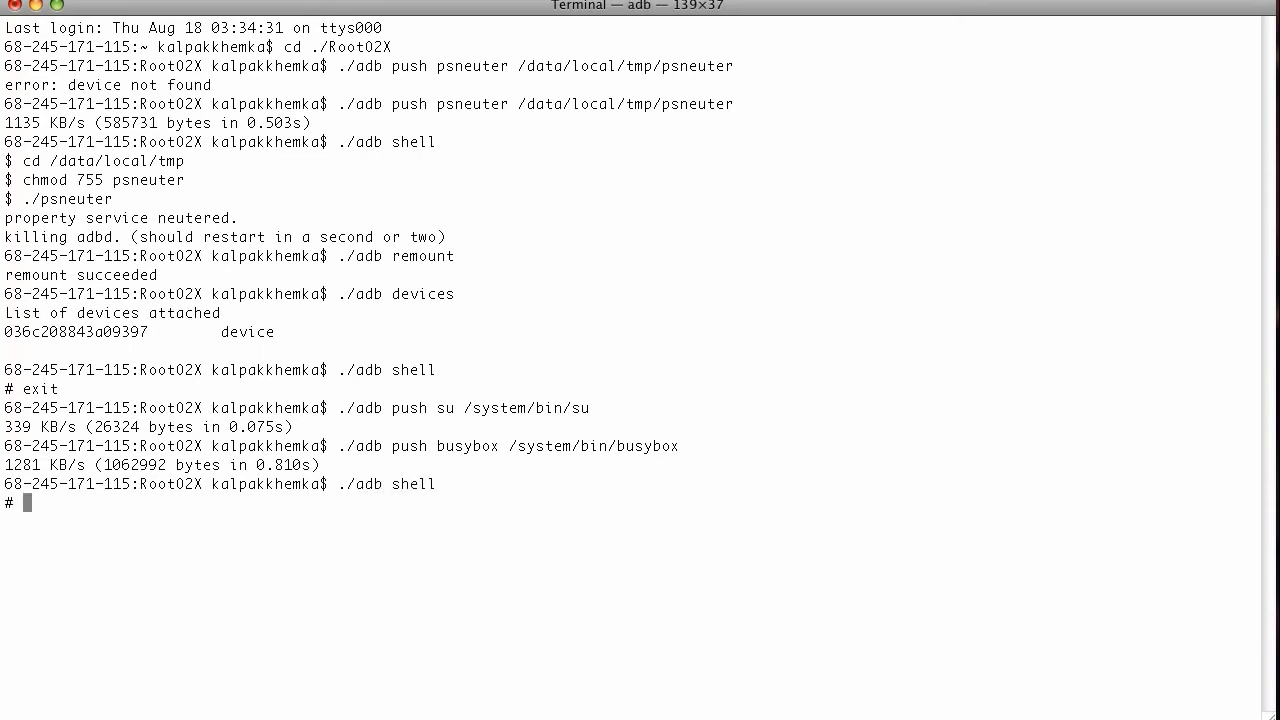
text(chmod)
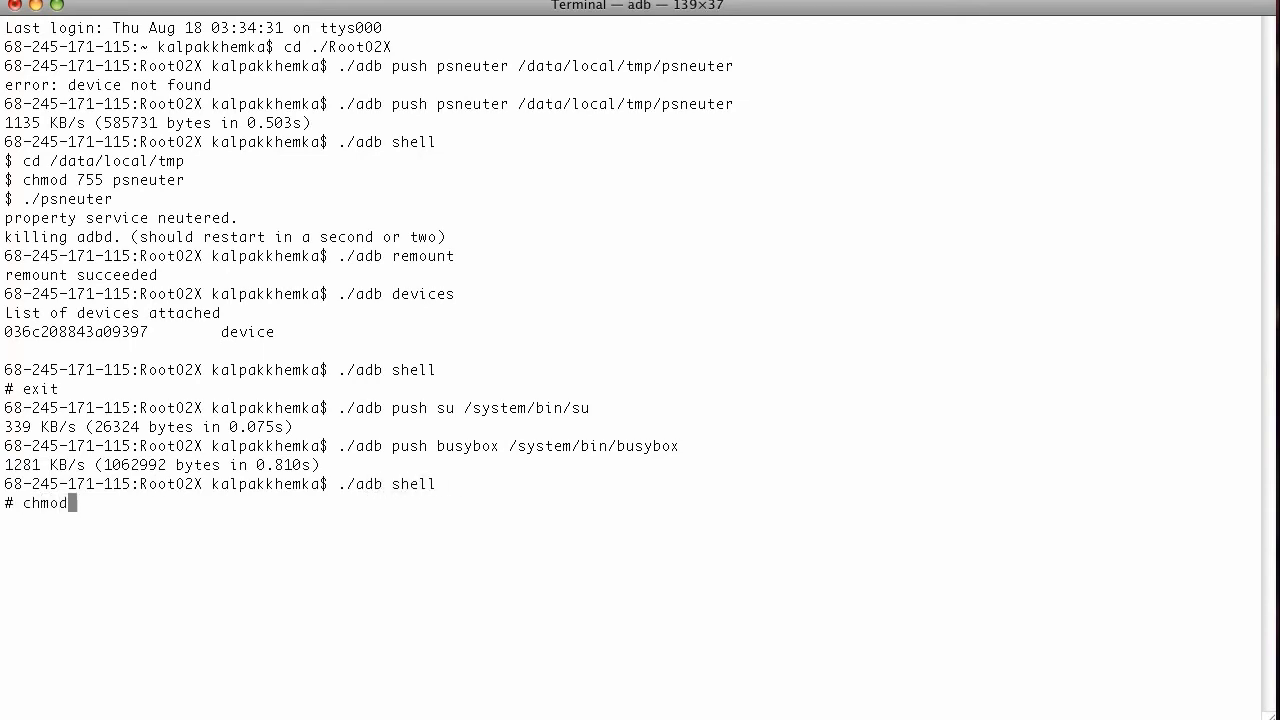
text(4755)
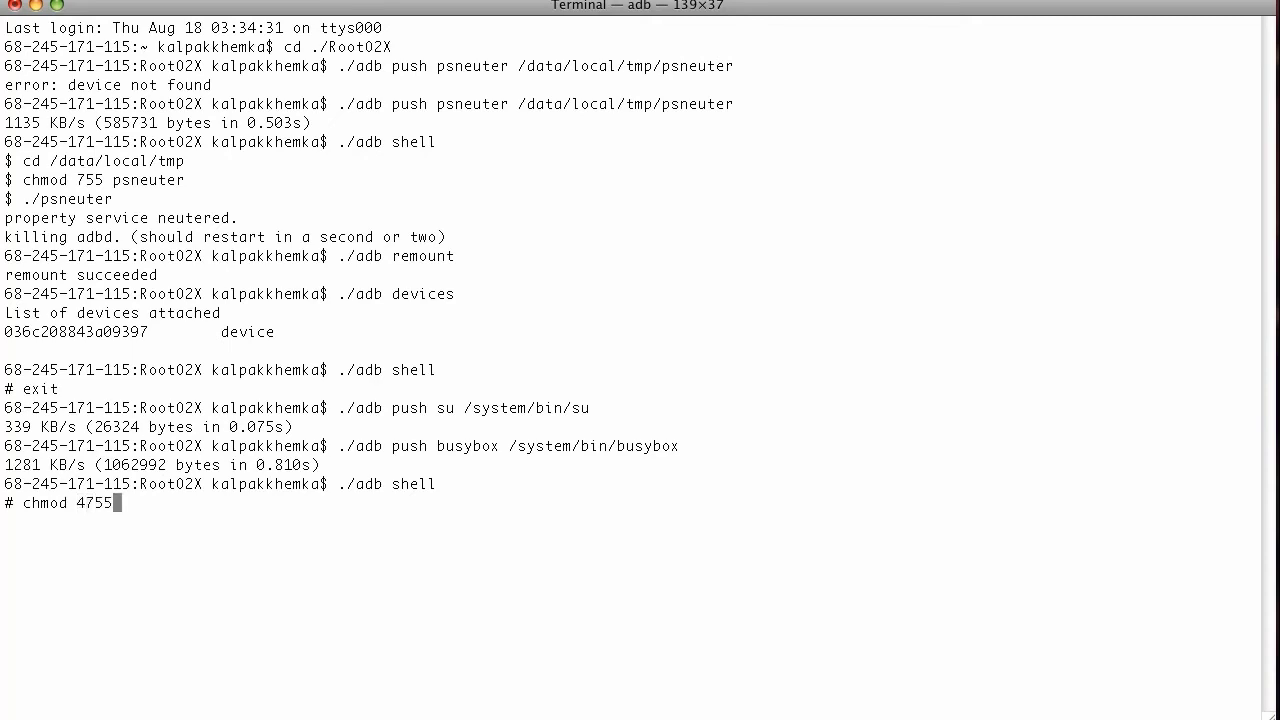
text(/system)
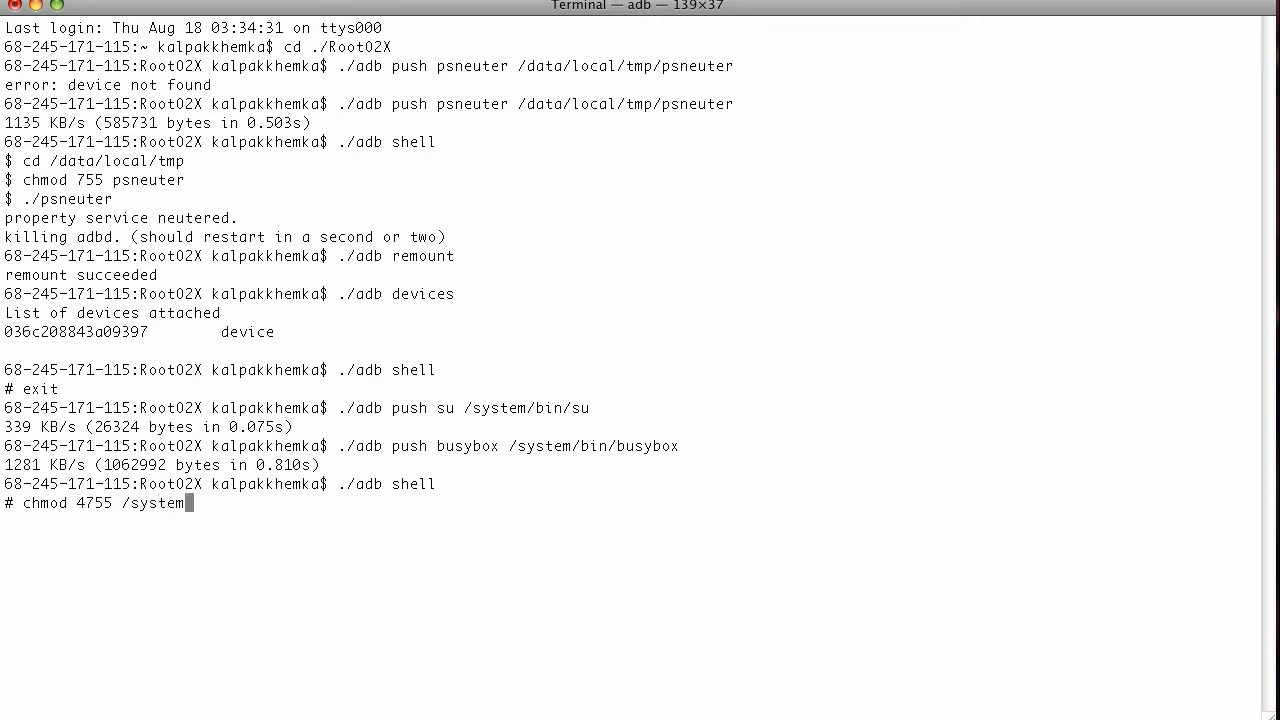
text(/bin su)
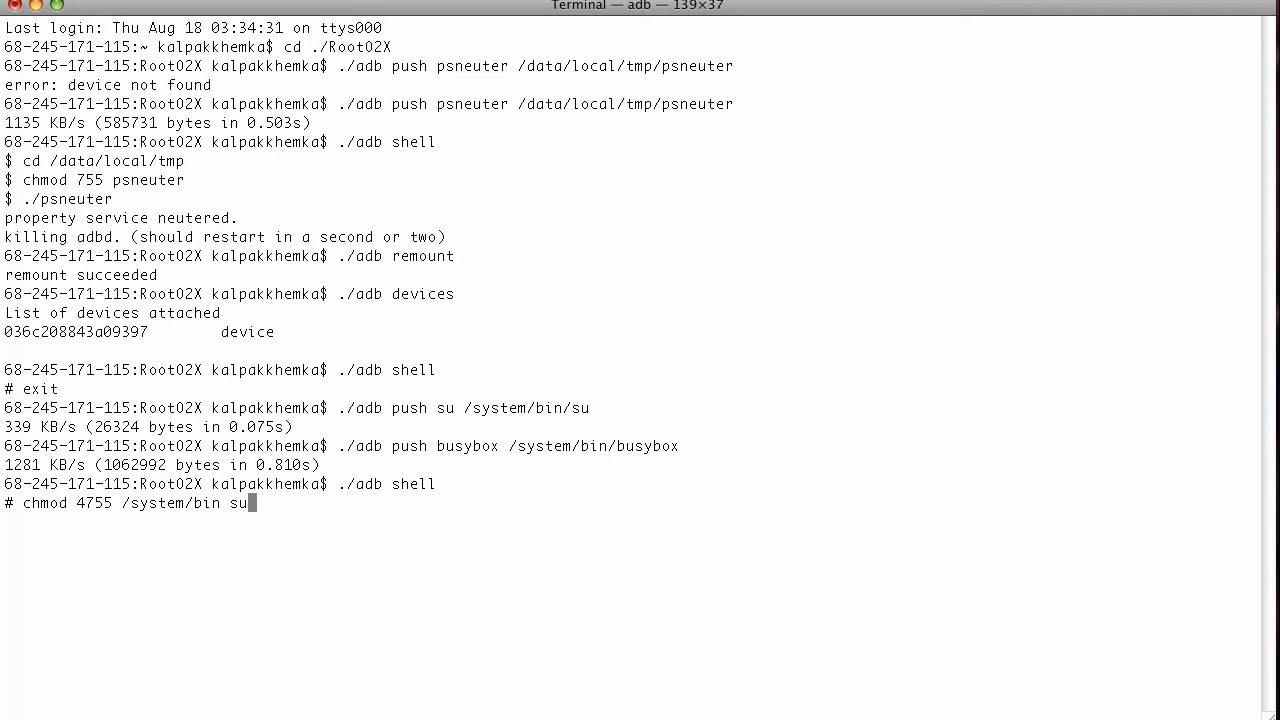
key(Backspace)
text(/su /)
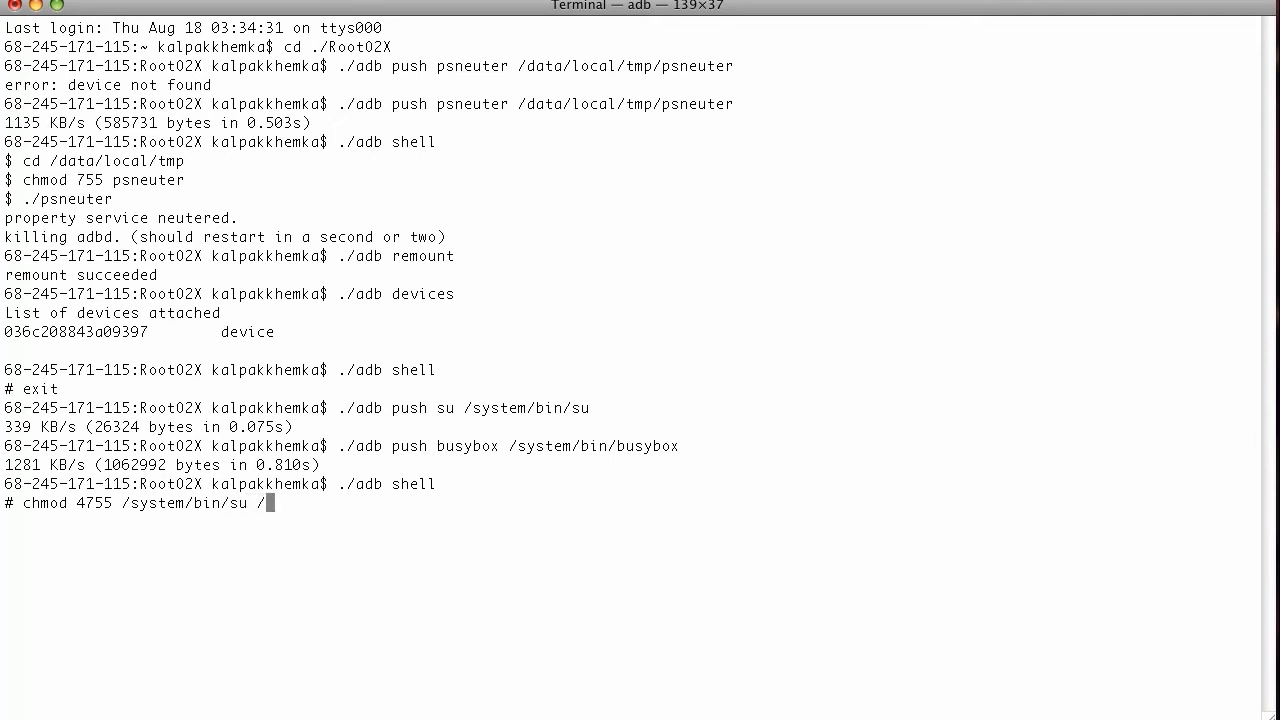
text(system/b)
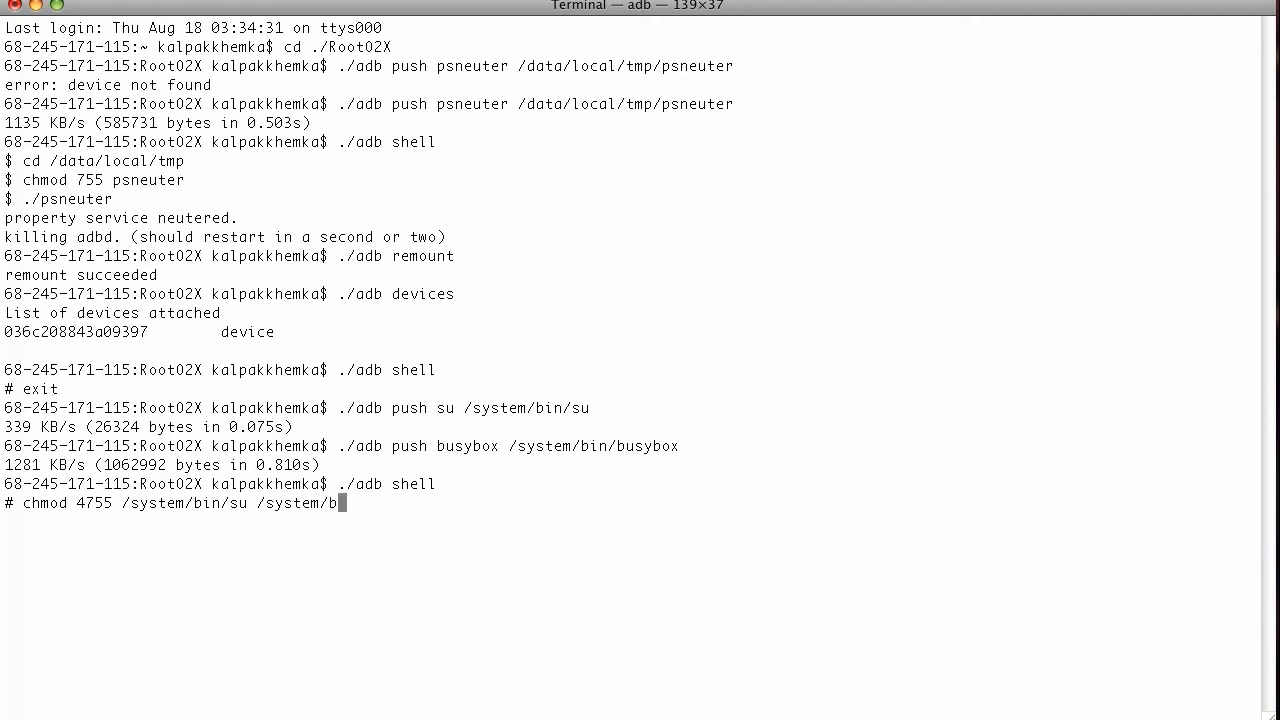
text(in/)
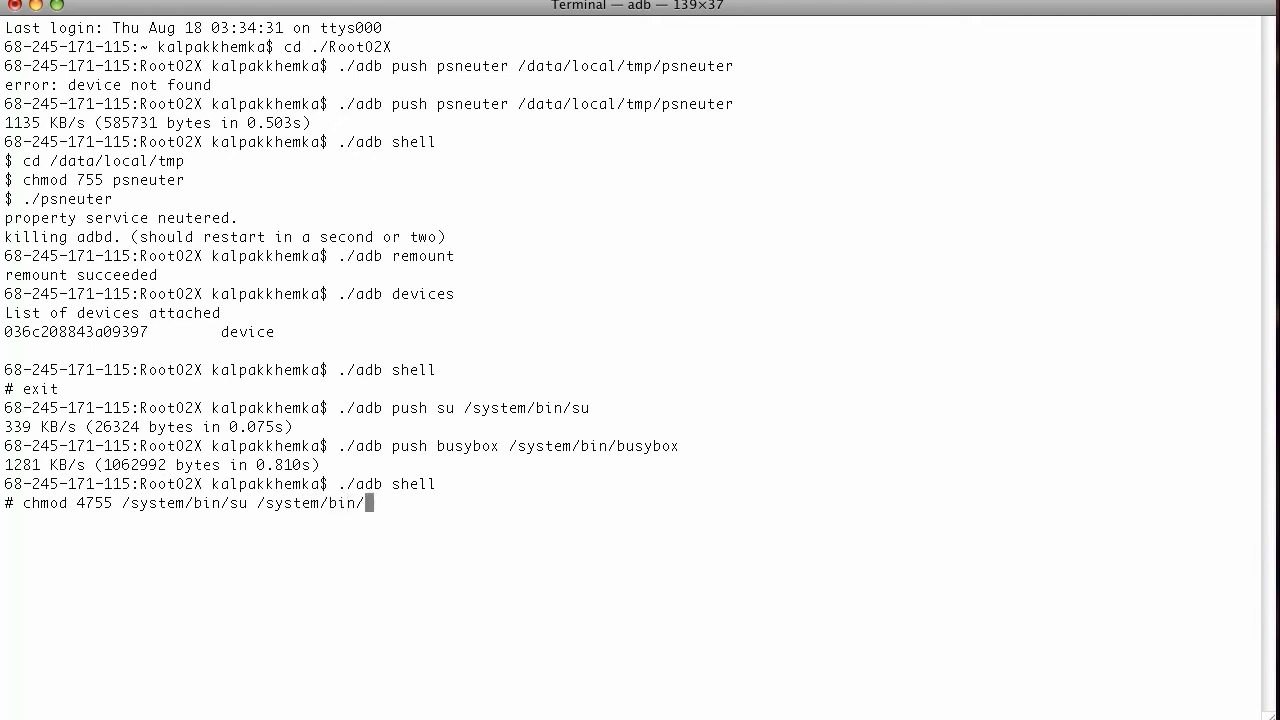
text(busybox)
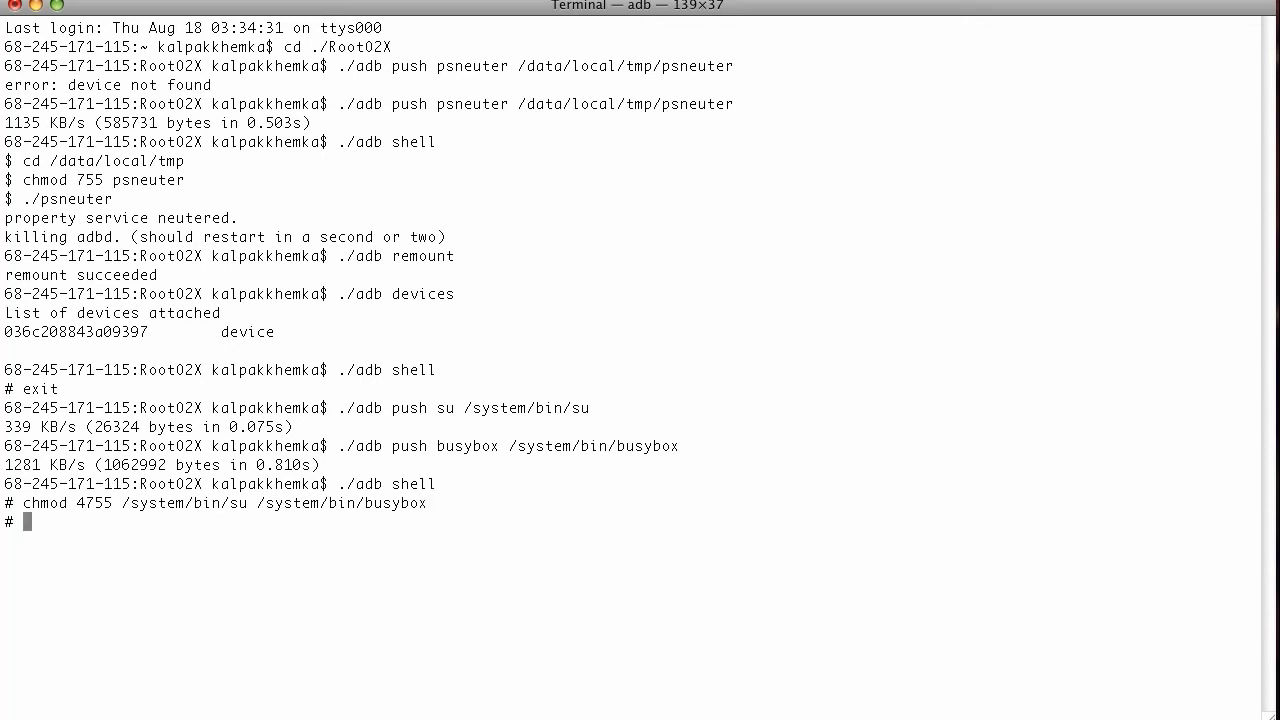
Remove /data/local/tmp/psneuter from the phone and exit the adb shell.
text(rm)
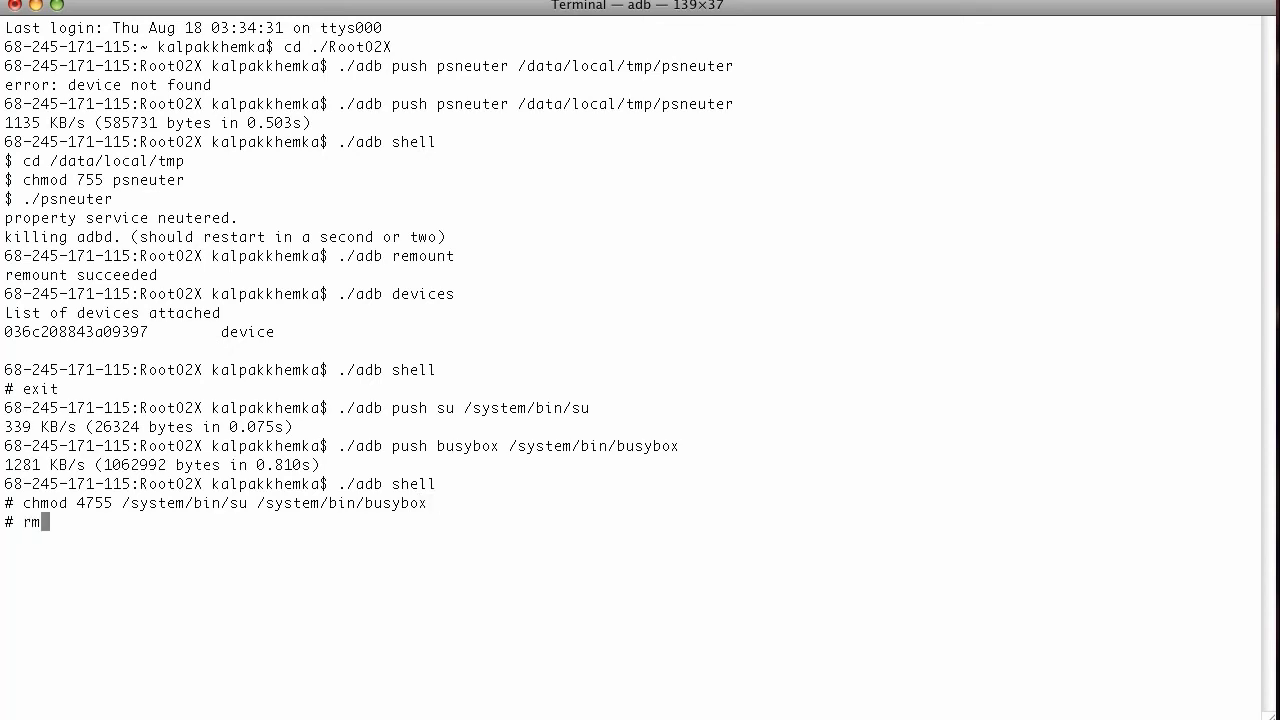
text(/)
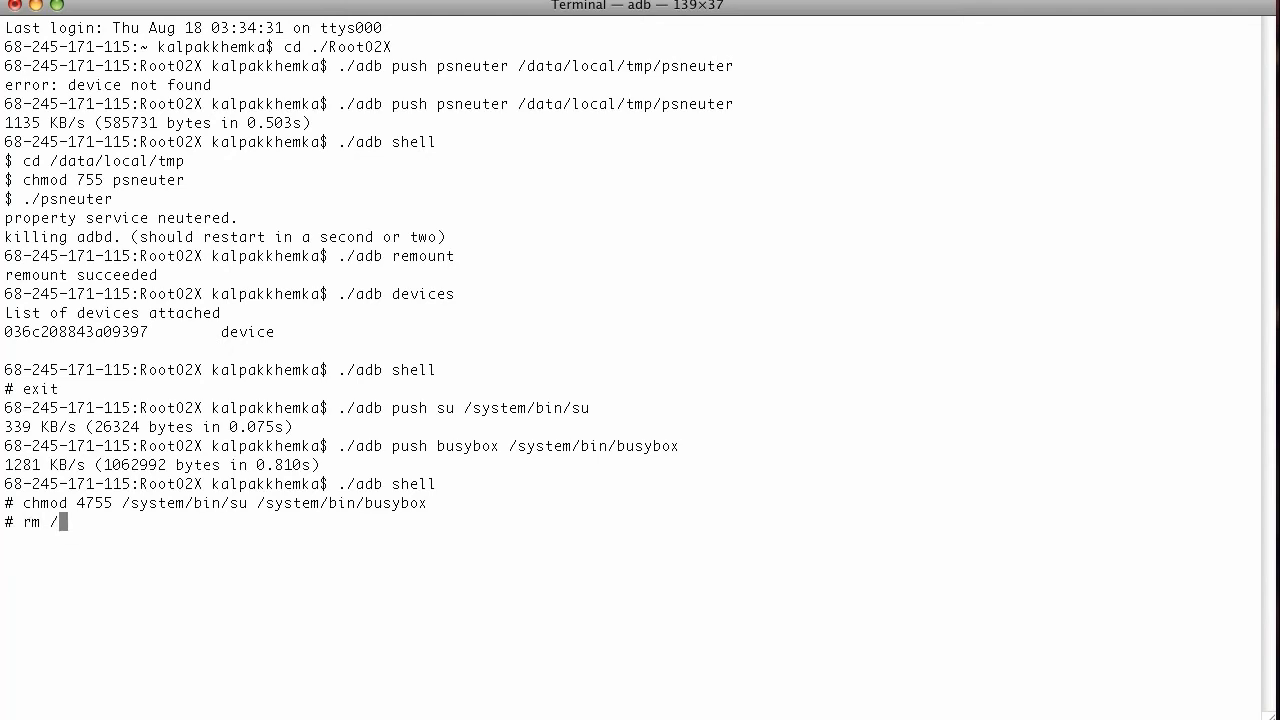
text(data/)
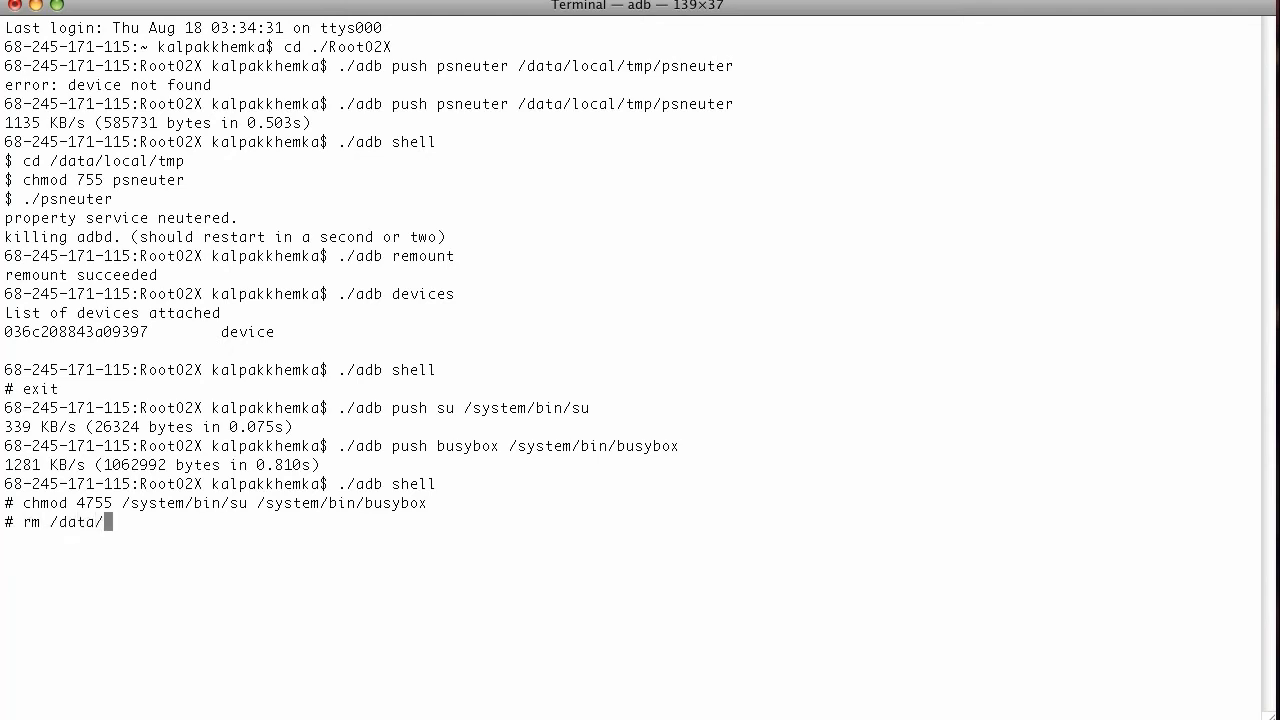
text(local/)
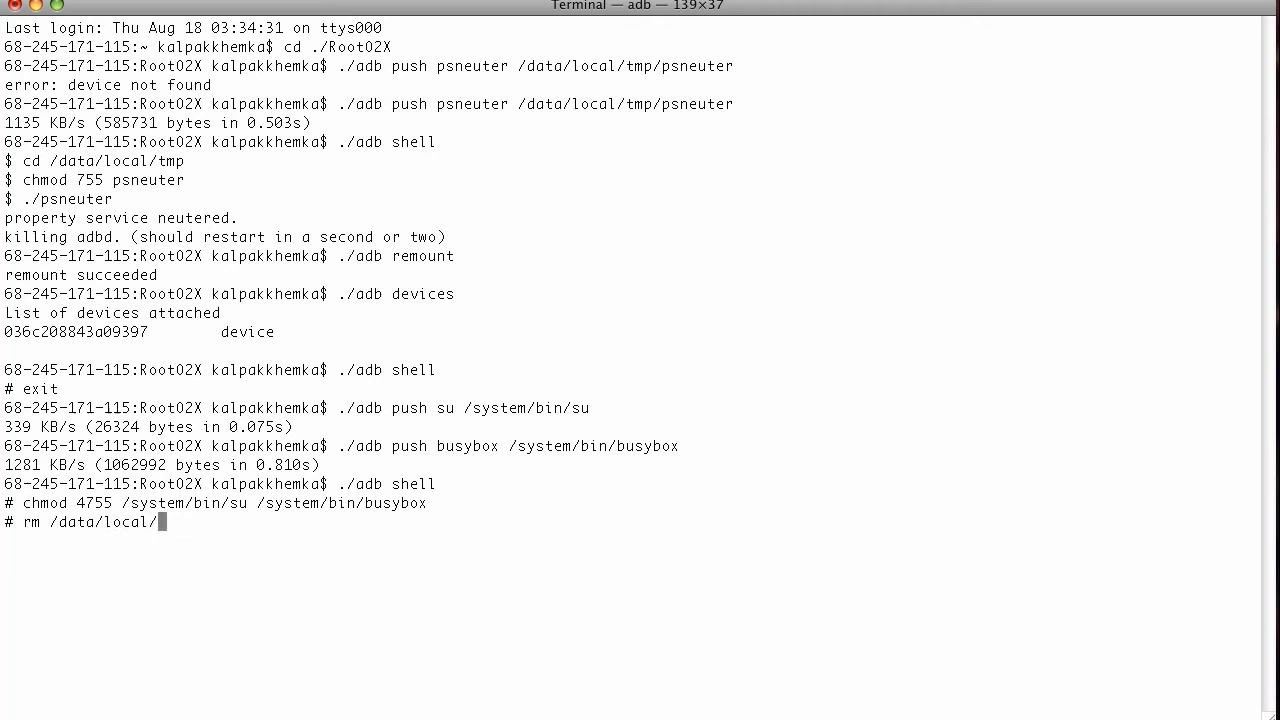
text(tmp)
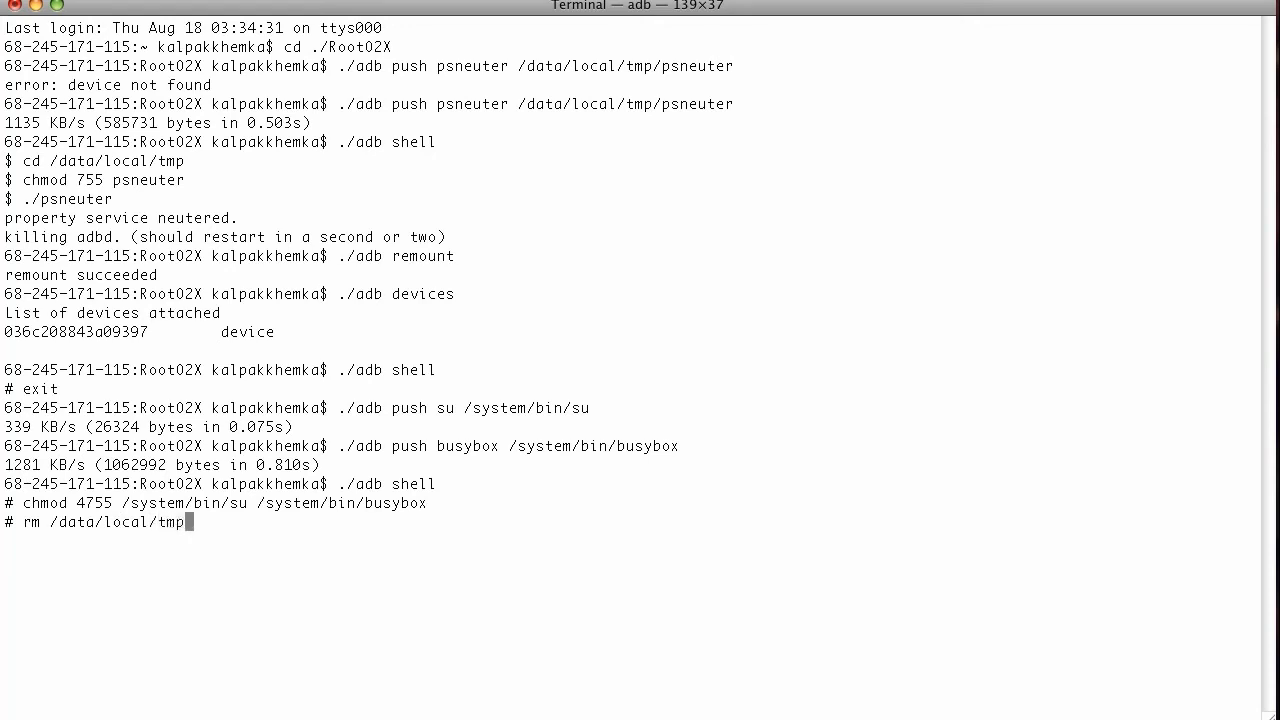
text(p)
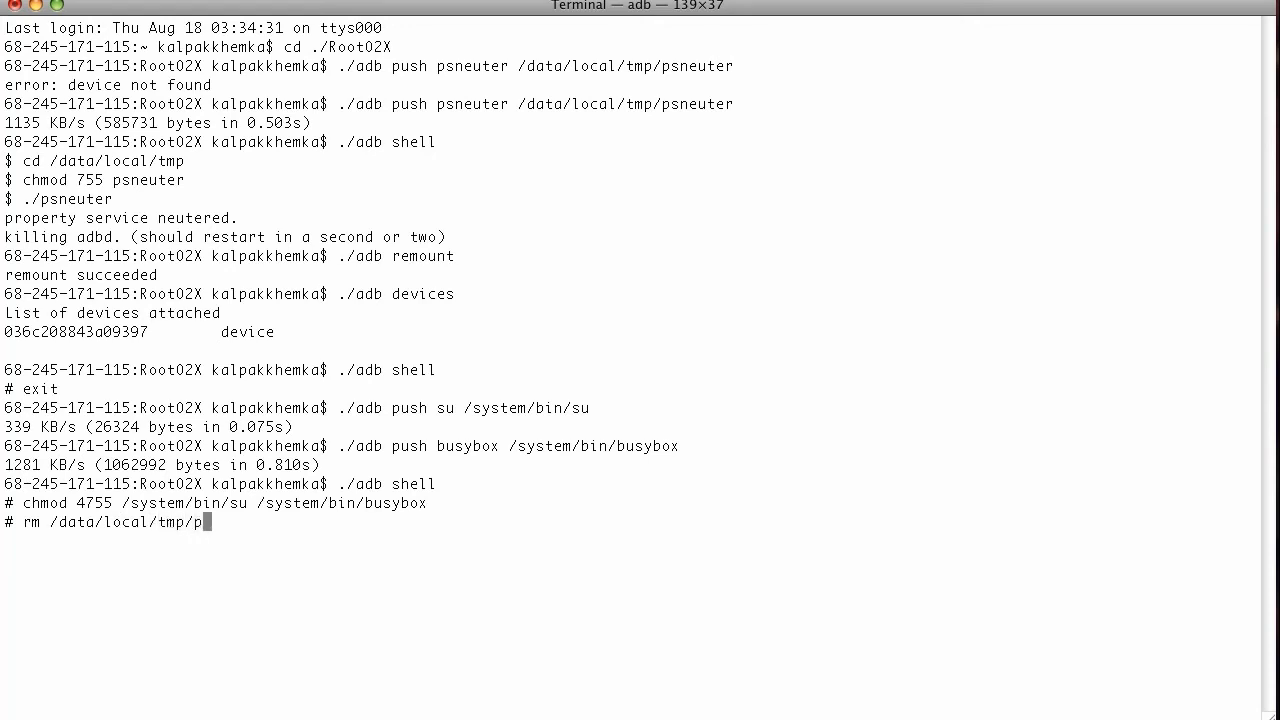
text(sneuter)
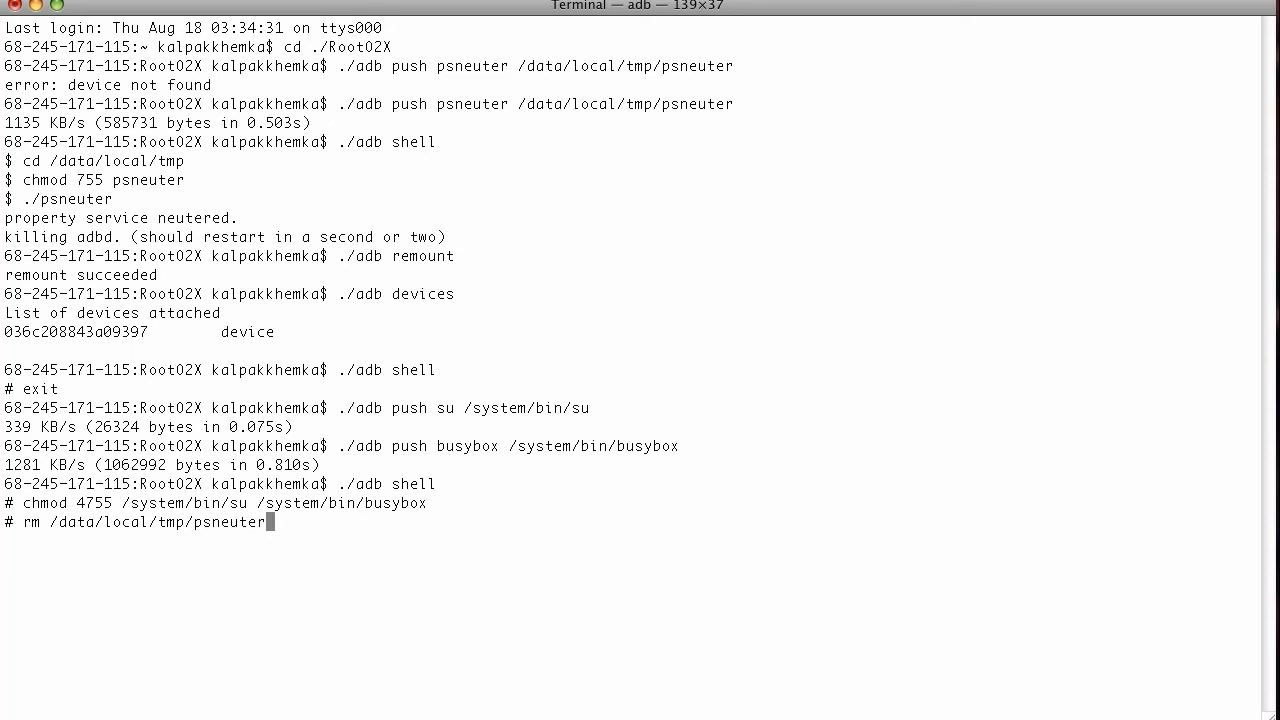
text(exit)
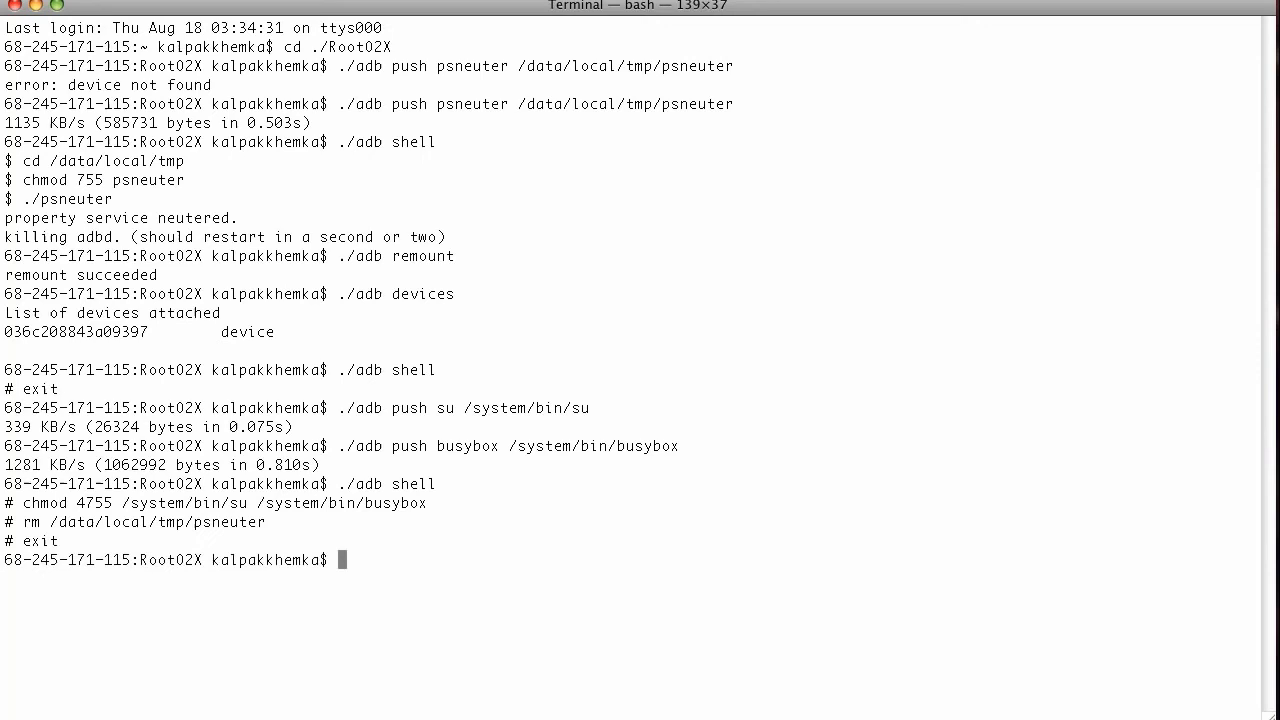
Push Superuser.apk to the phone as /system/app/Superuser.apk.
text(.ad)
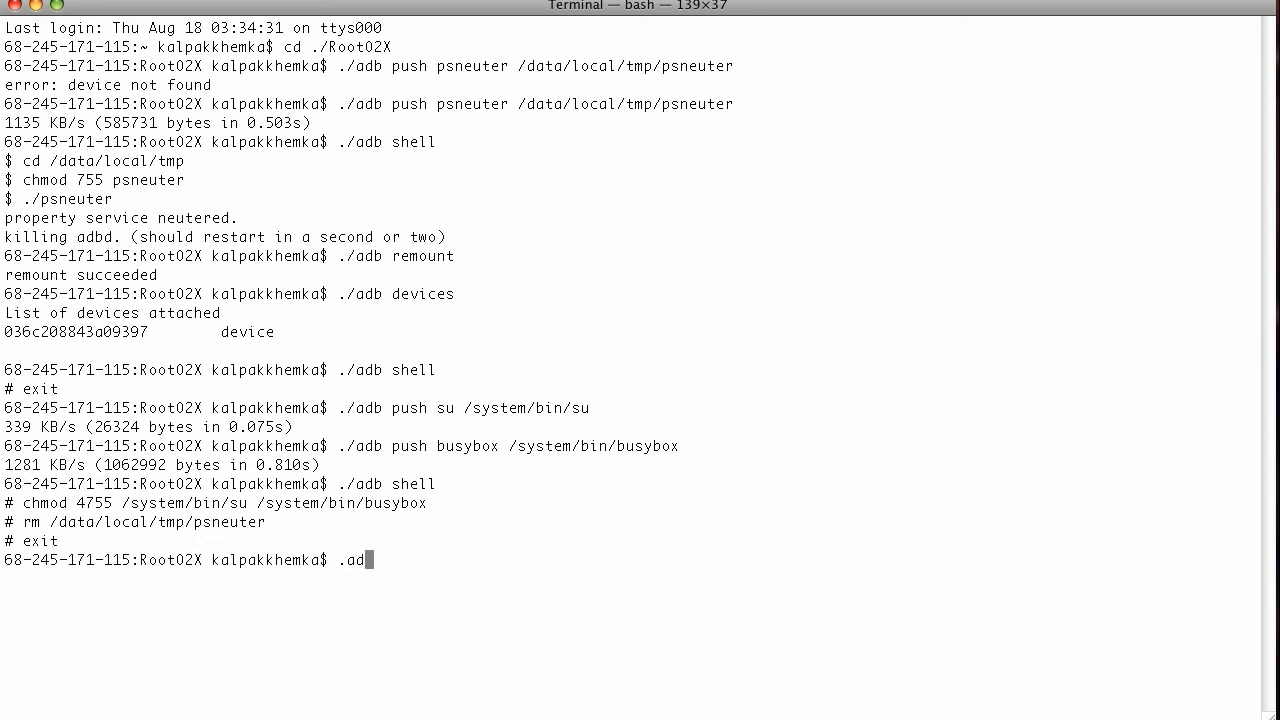
text(b)
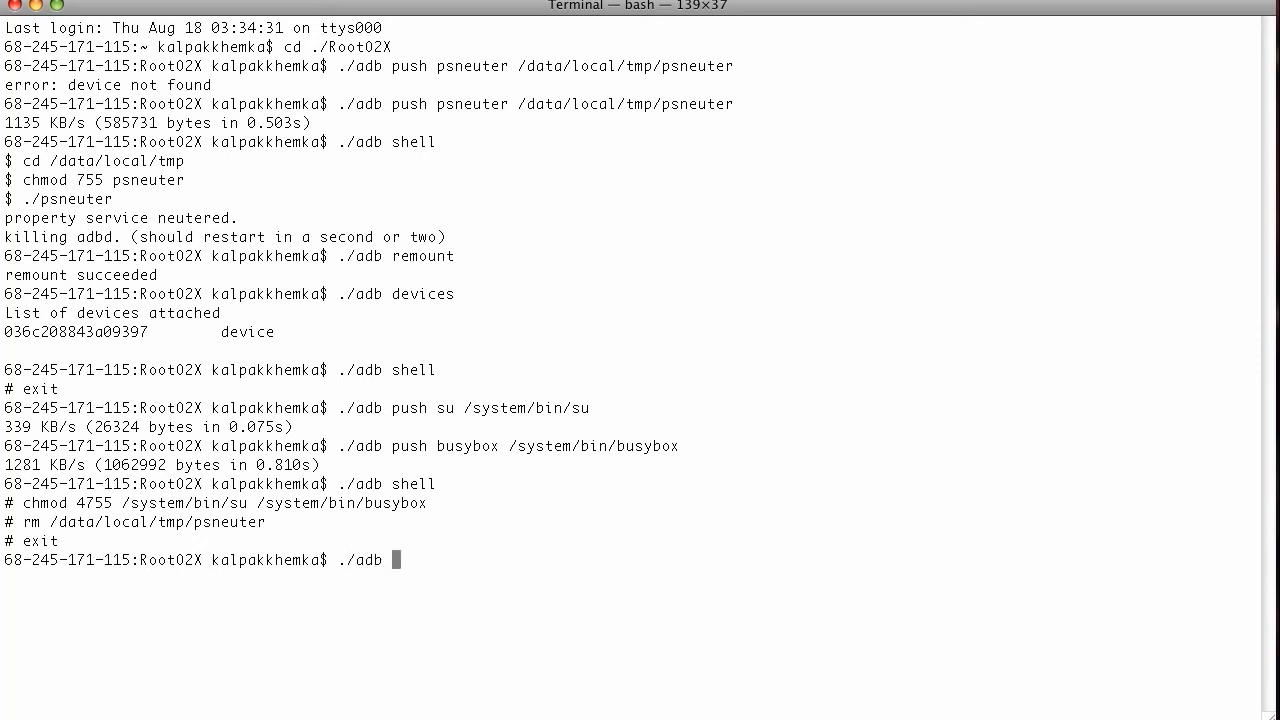
text(push)
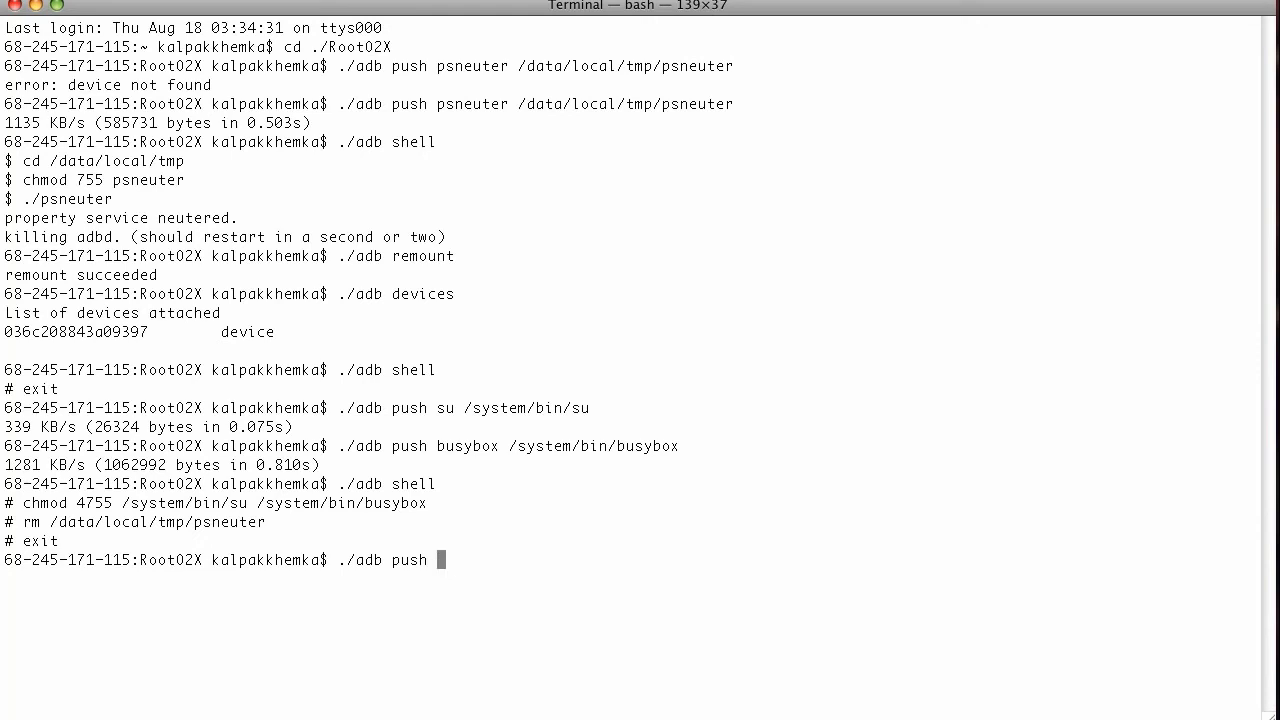
text(Superuser.)
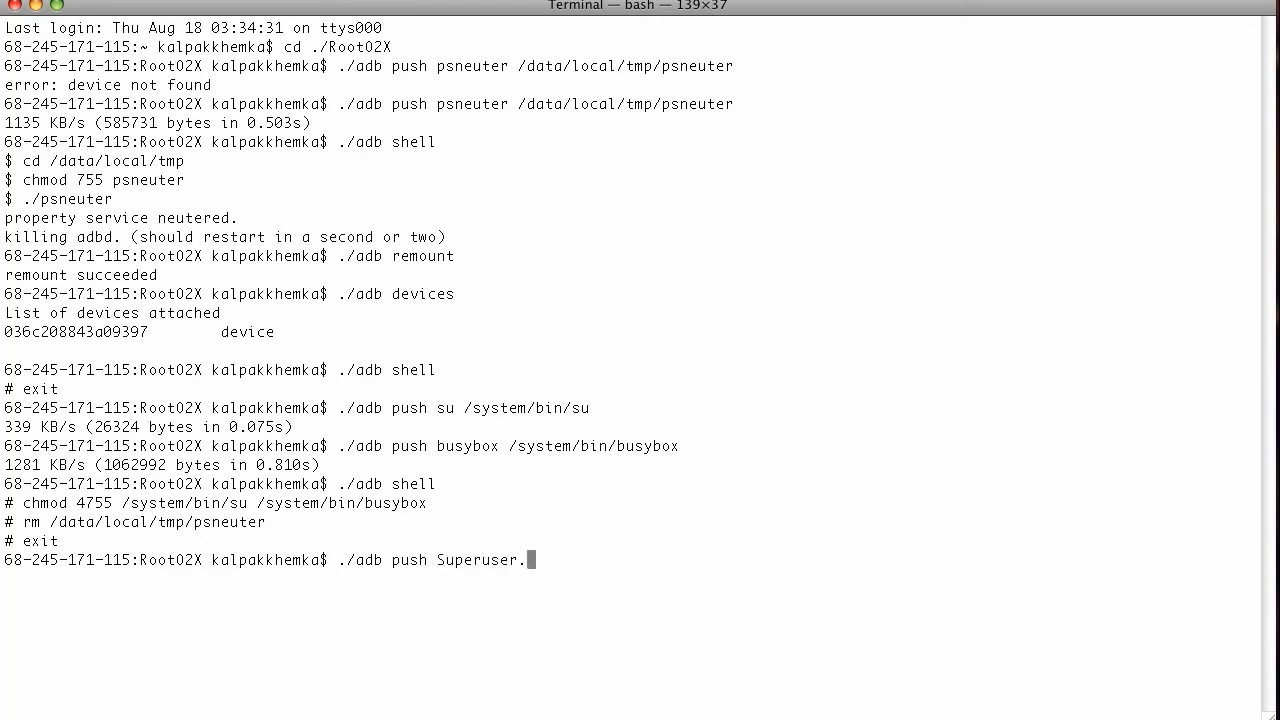
text(apk /)
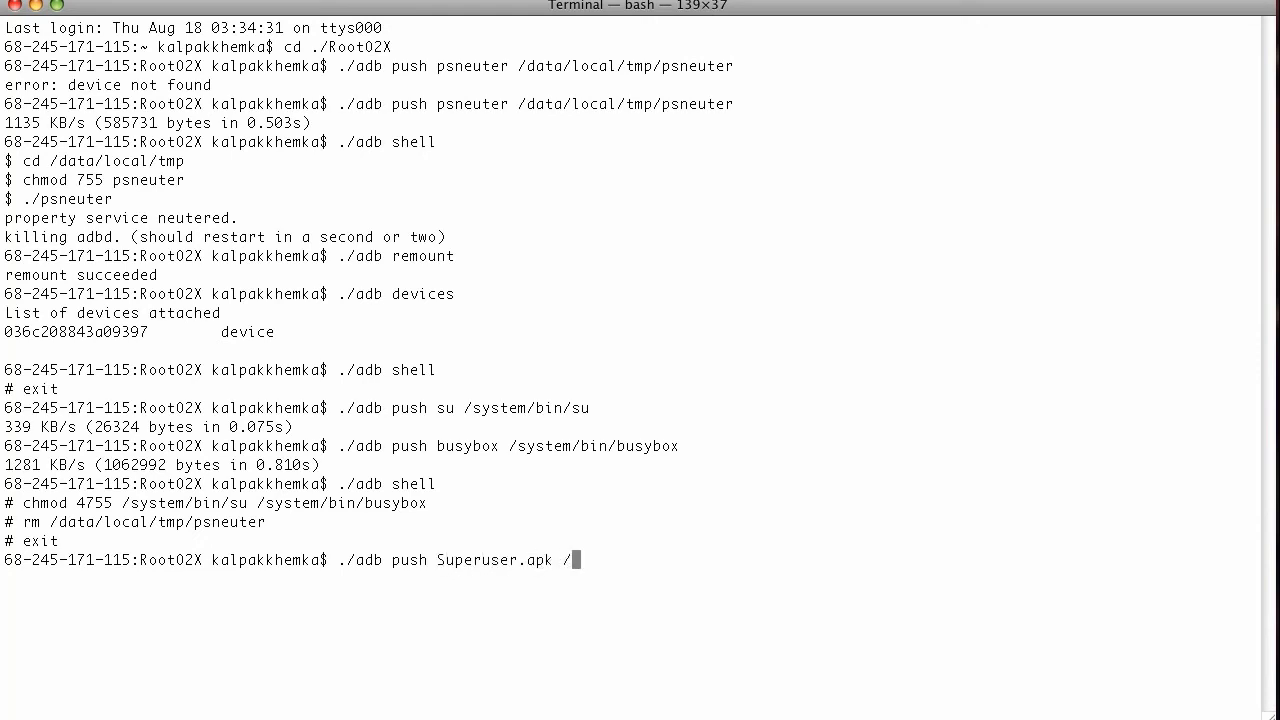
text(system.)
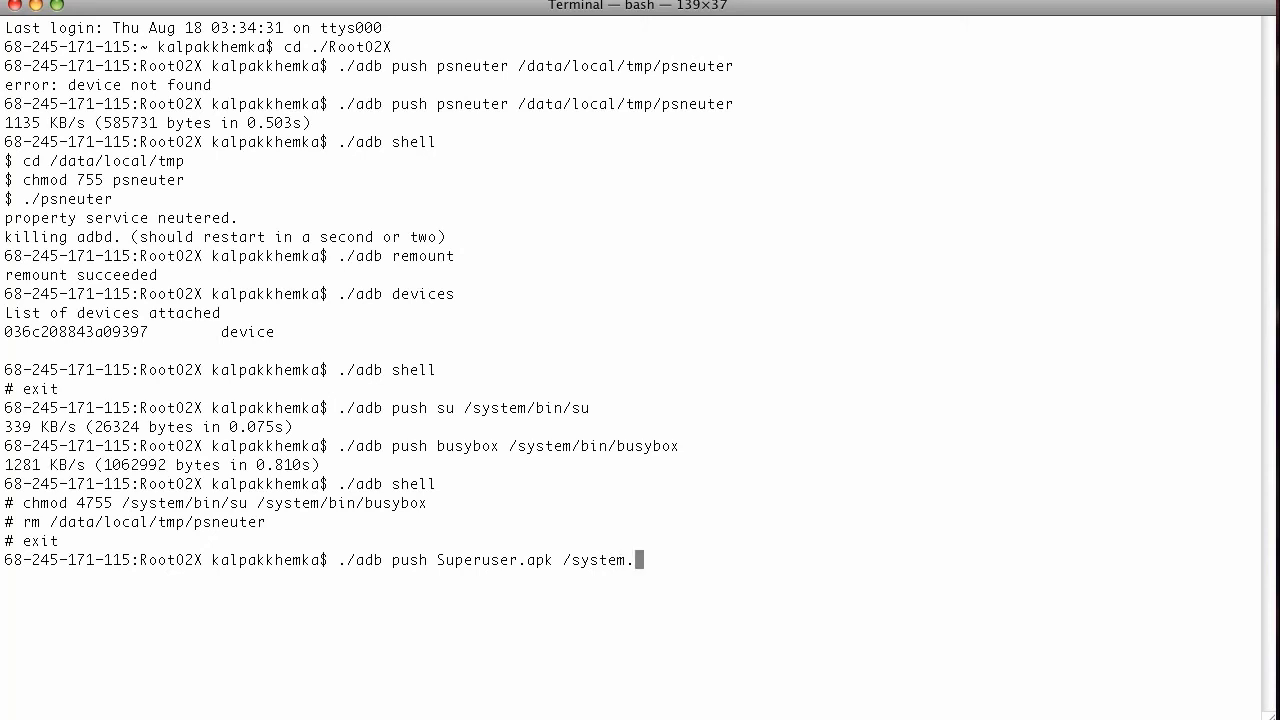
text(app/)
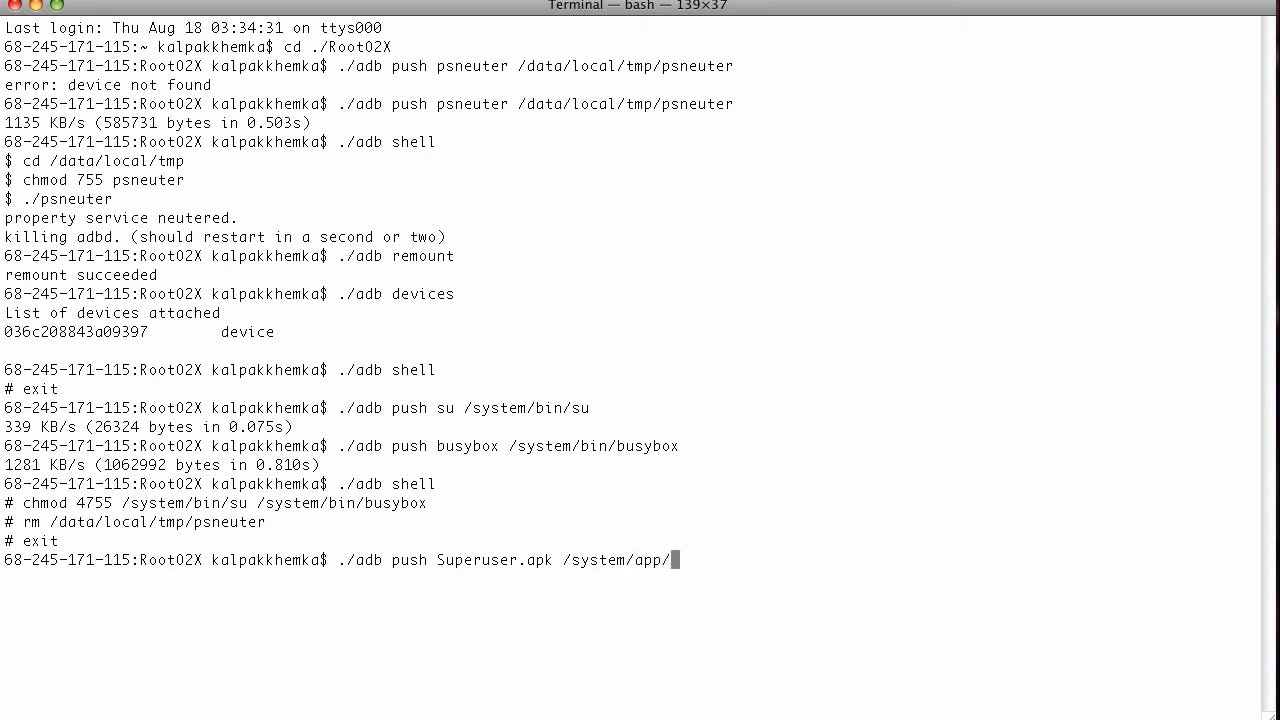
text(Sp)
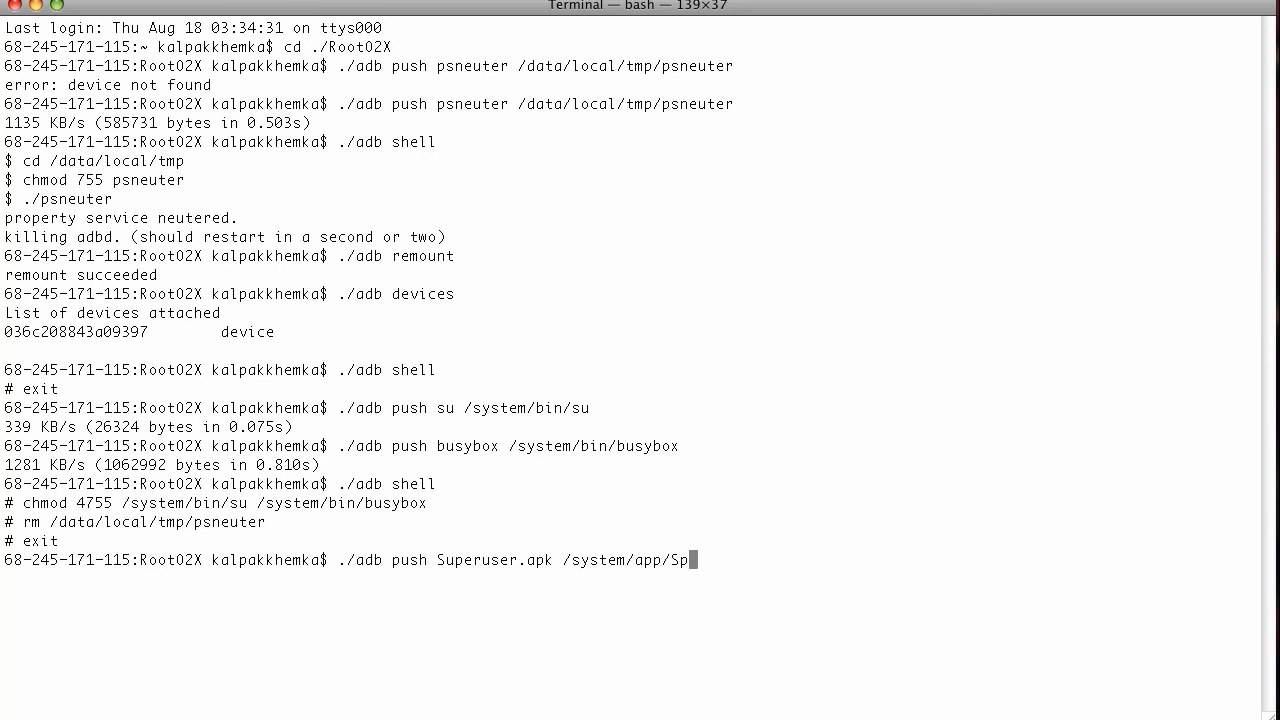
text(eruse)
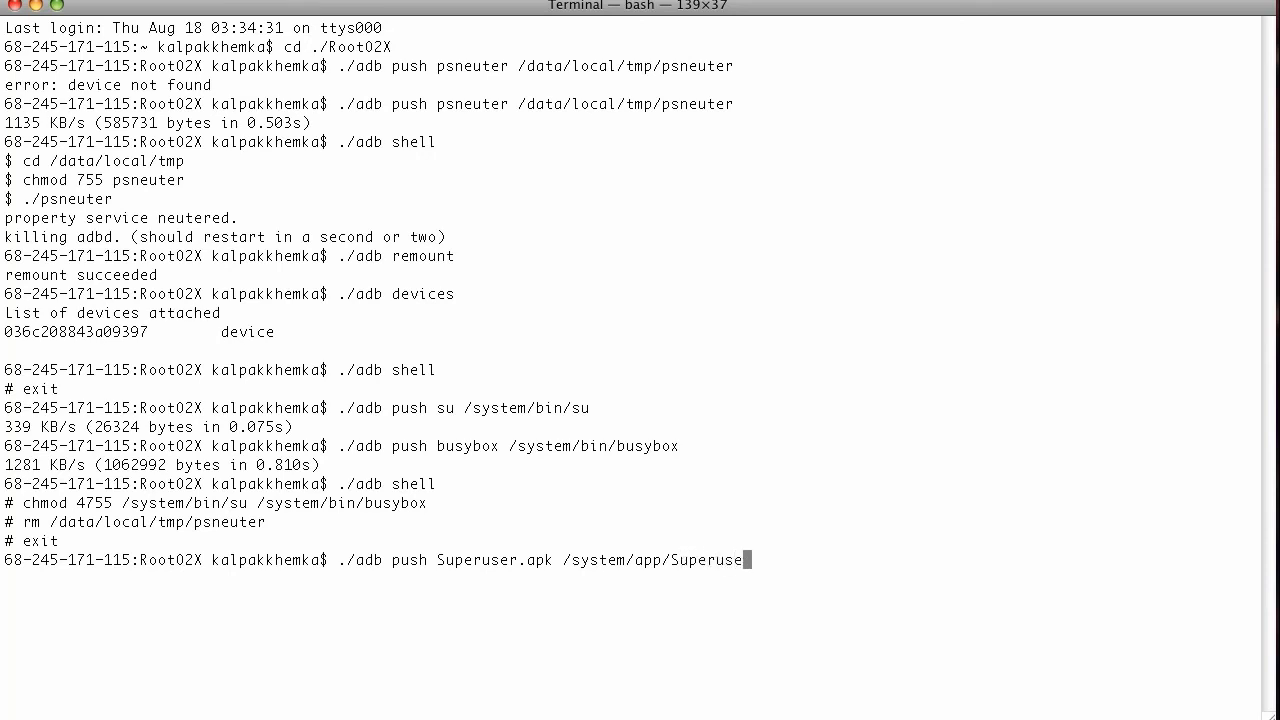
text(.apk)
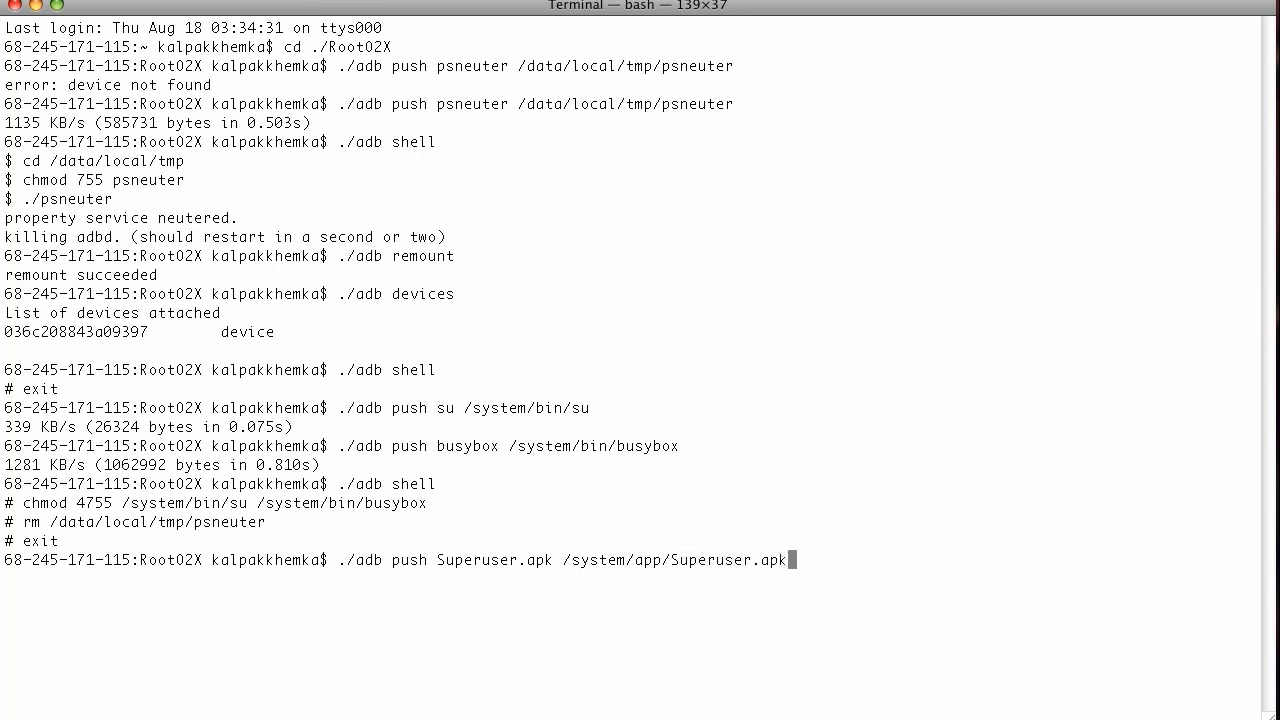
key(Return)
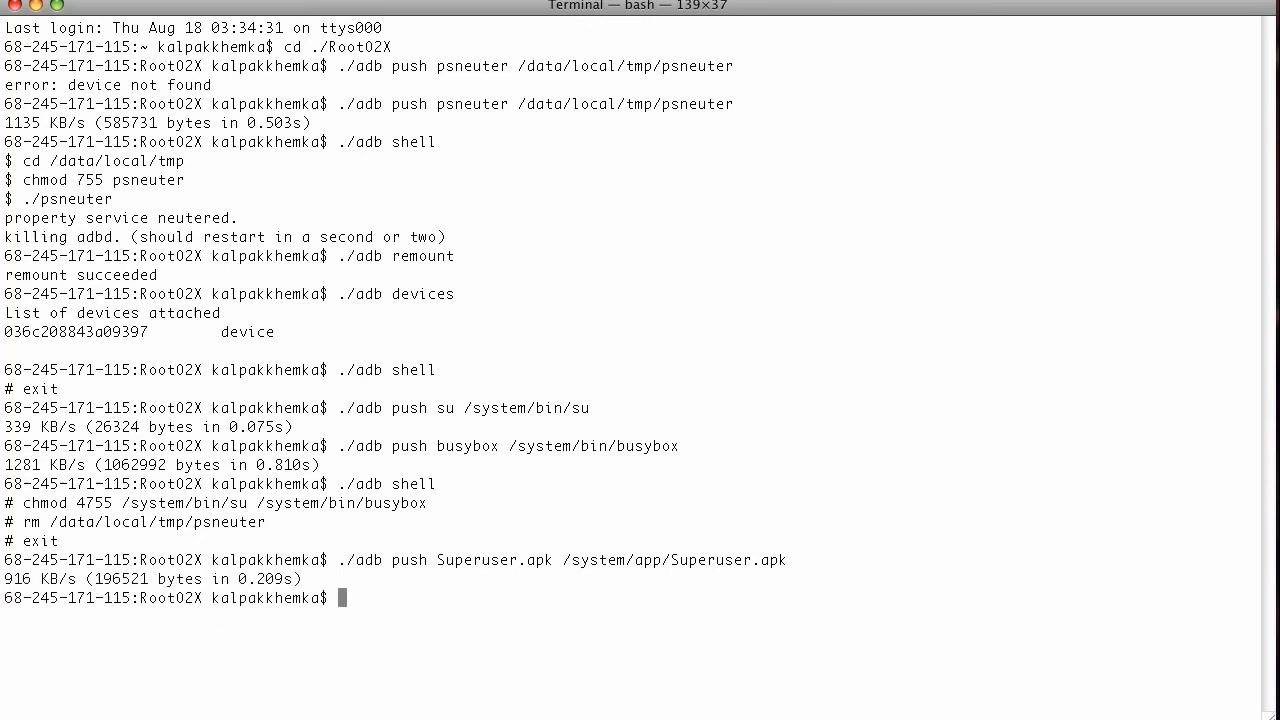
Open an adb shell on the phone and run reboot.
text(./adb she;;)
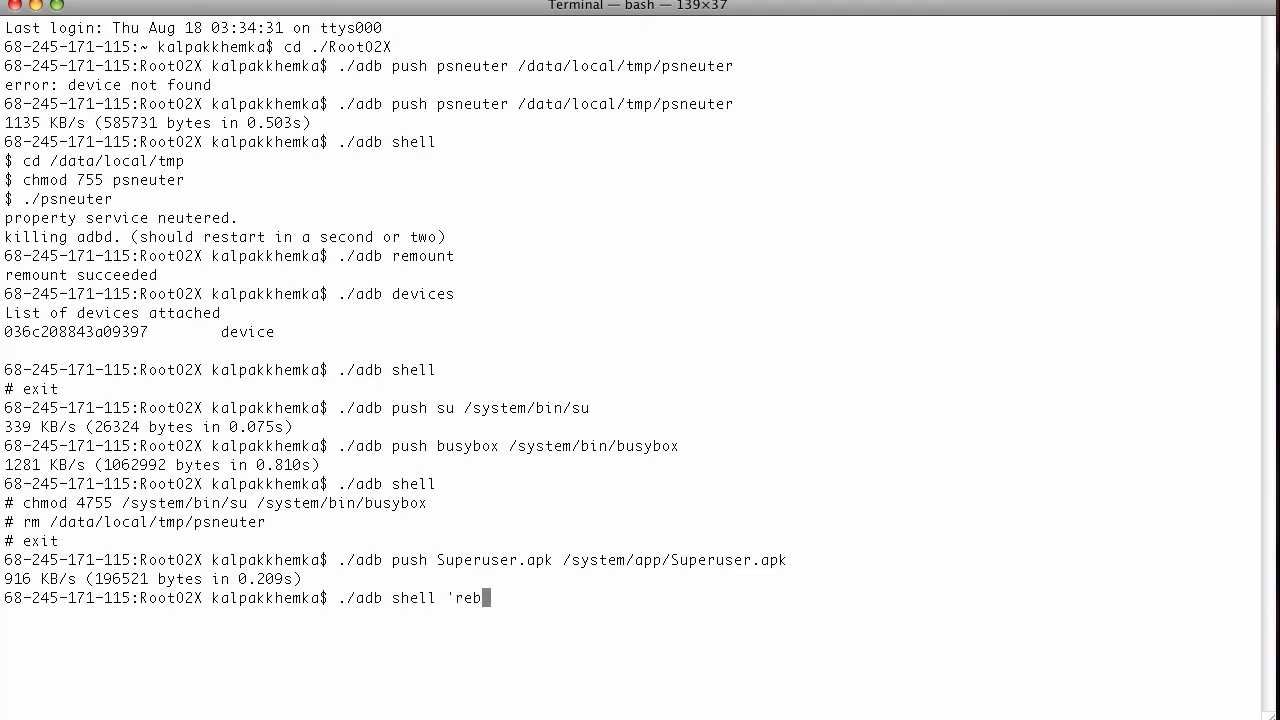
key(Backspace)
text(re)
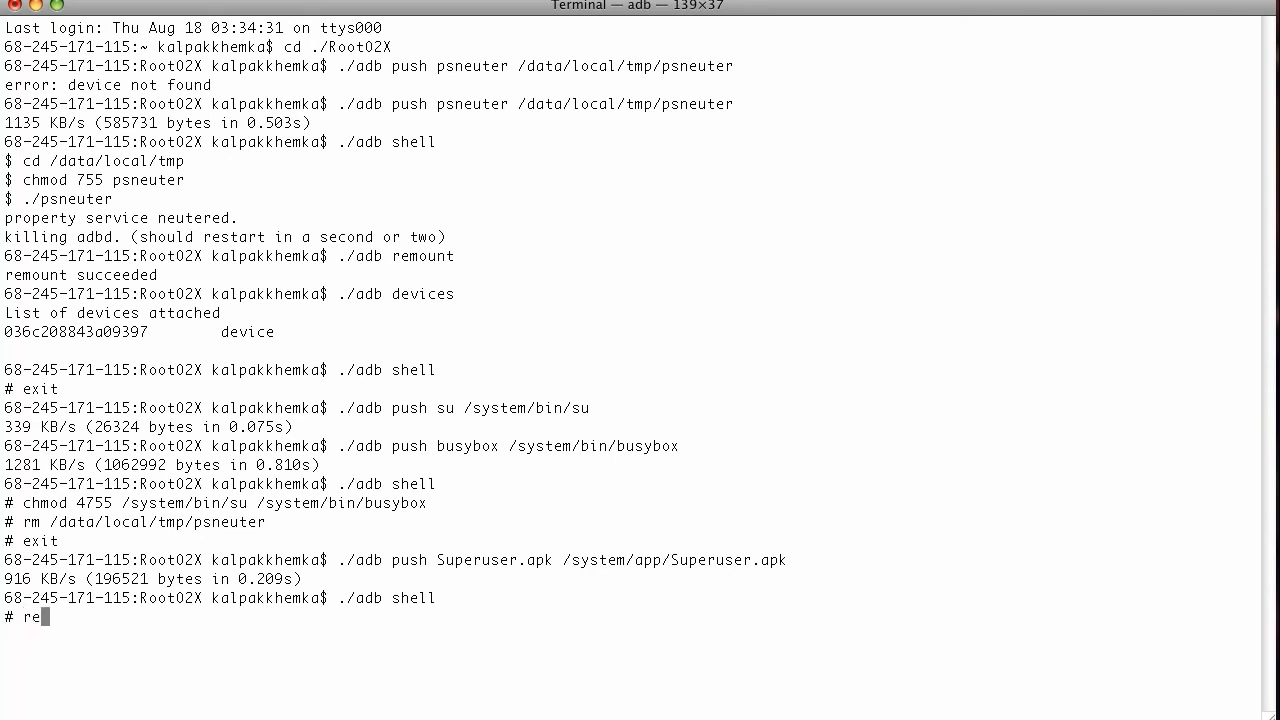
text(boot)
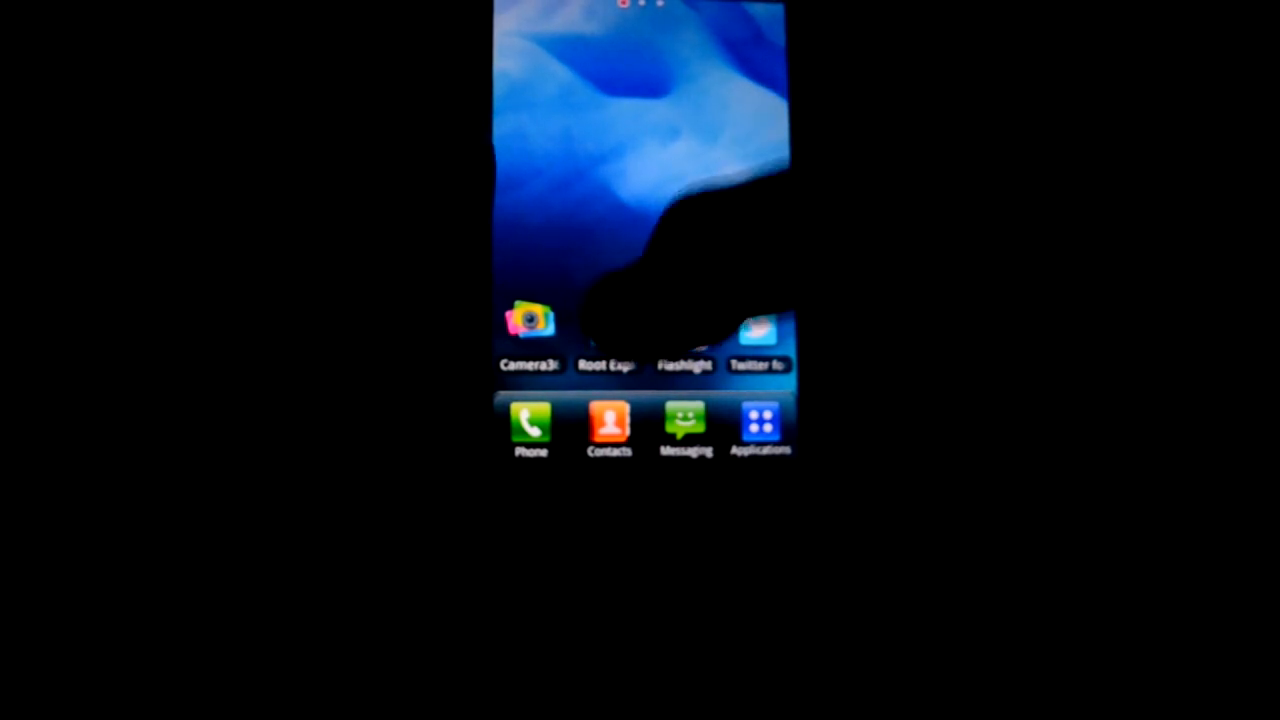
Launch Root Explorer, Allow its Superuser request, and reopen it to browse root folders.
click(607, 330)
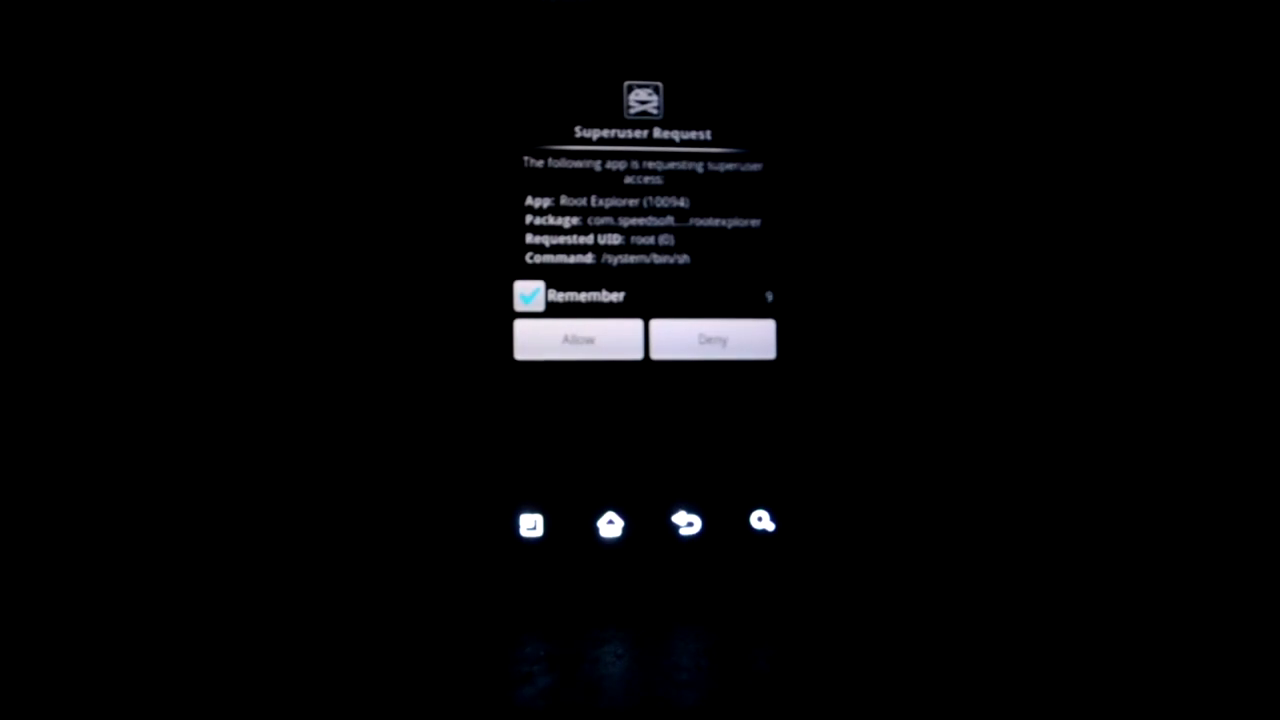
click(578, 339)
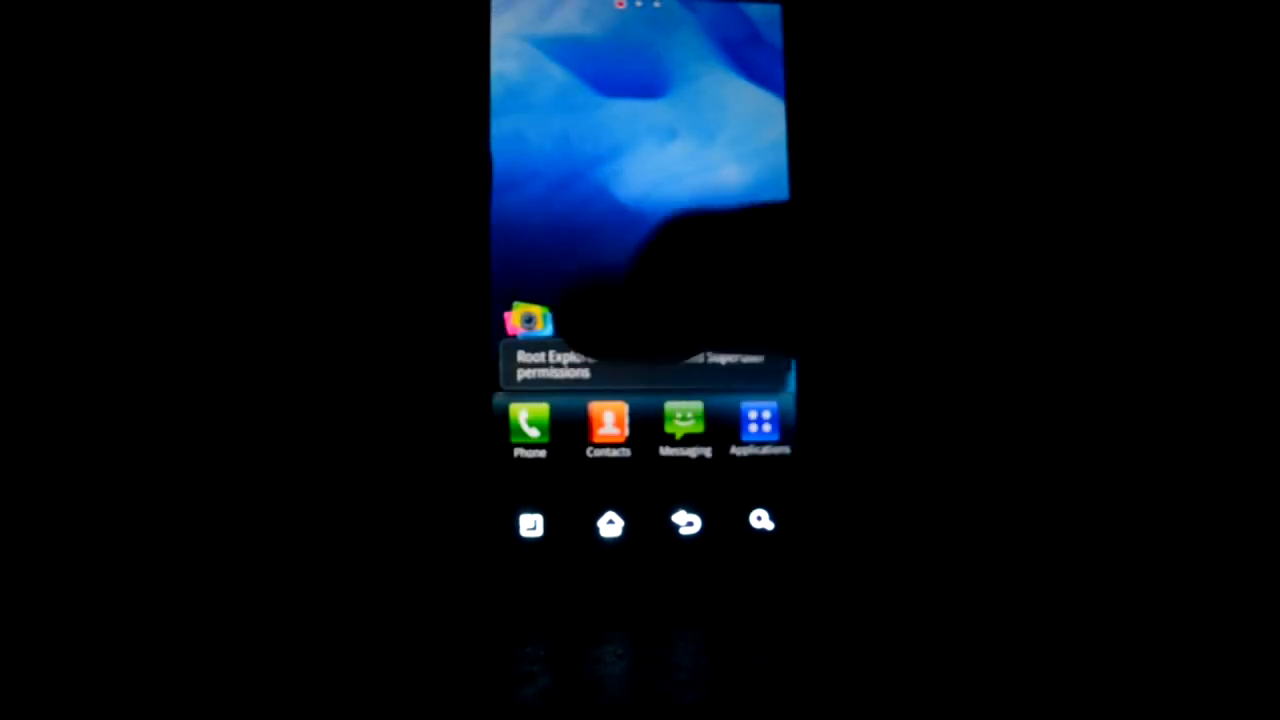
click(528, 320)
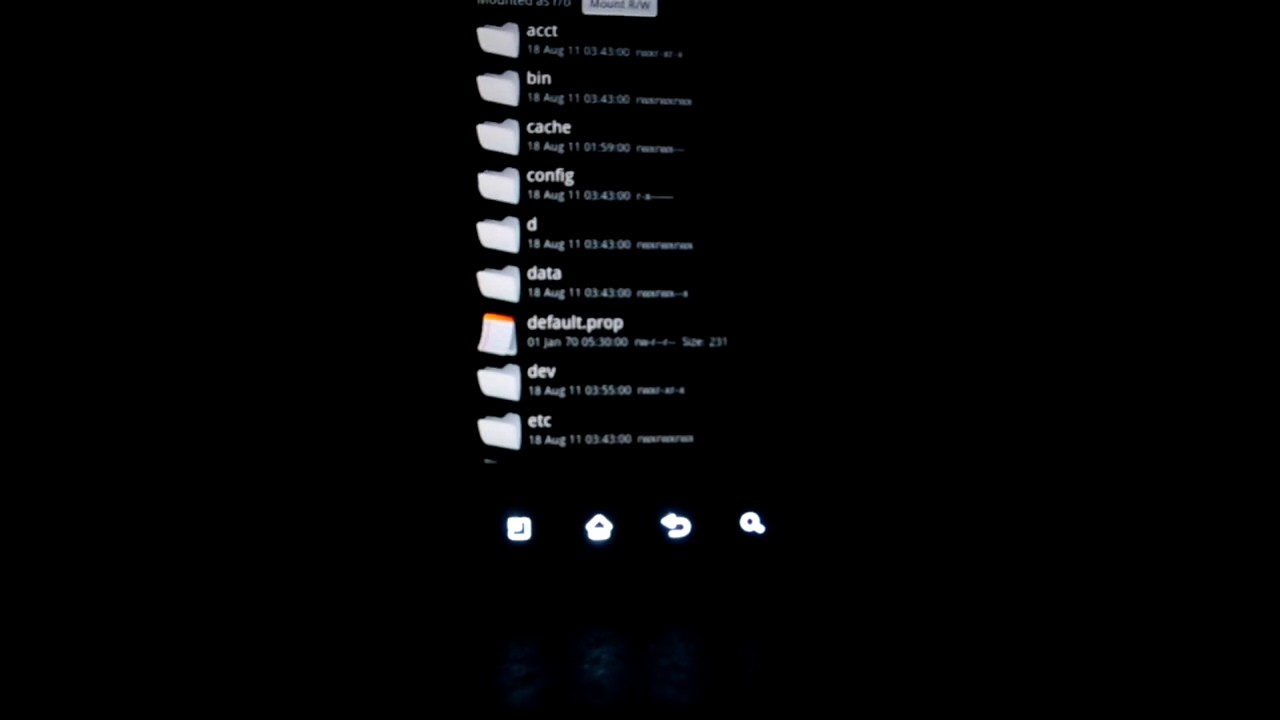